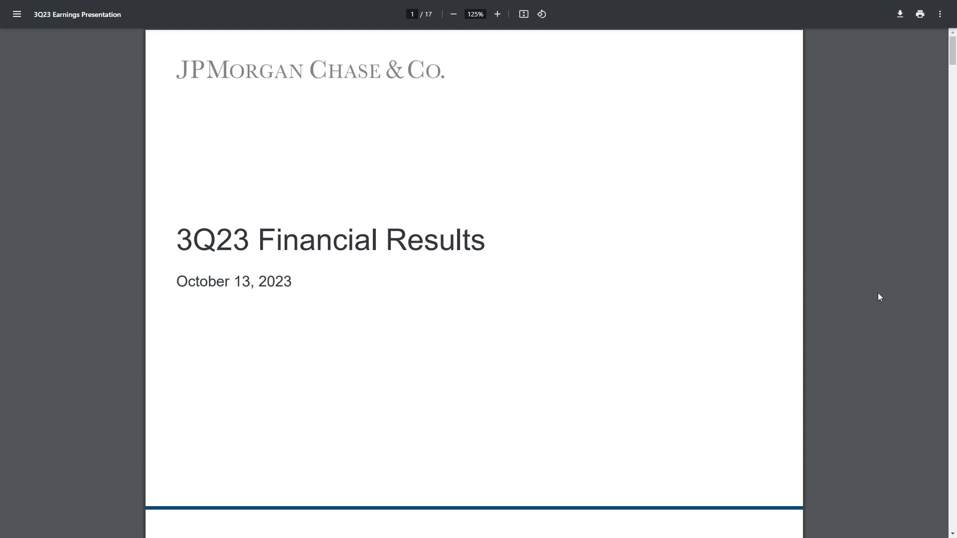
mouse_move(745, 284)
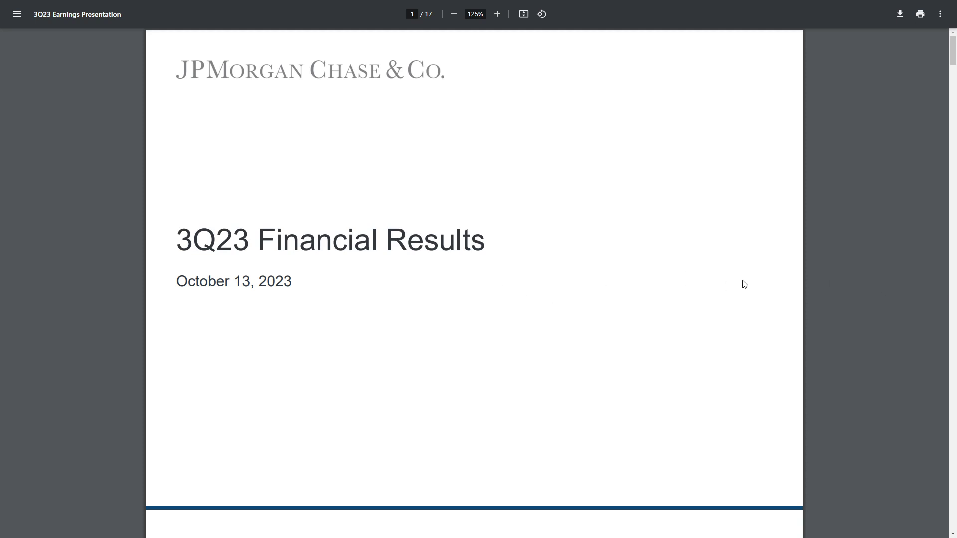
Scroll to the page 2 Financial highlights slide and select the expense and overhead ratio line.
scroll(down, 3)
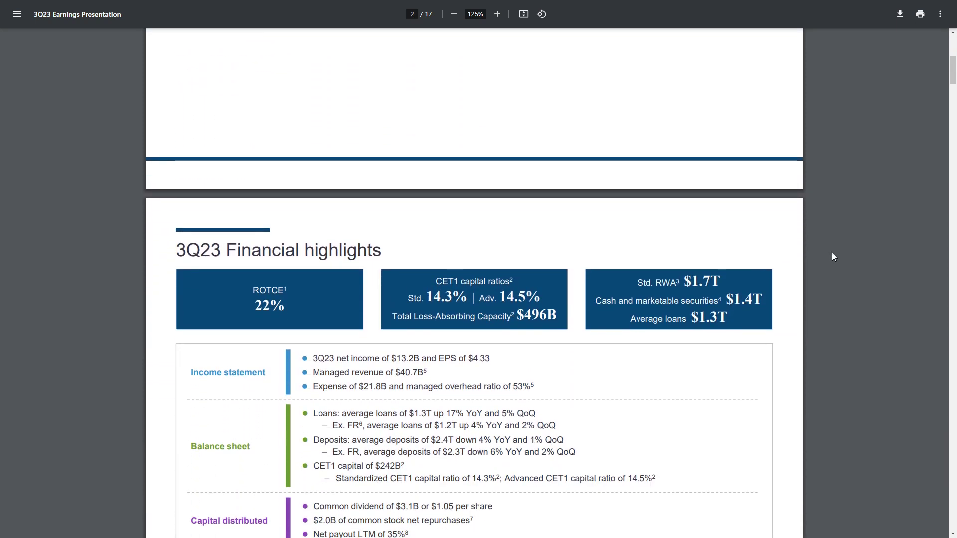
scroll(down, 3)
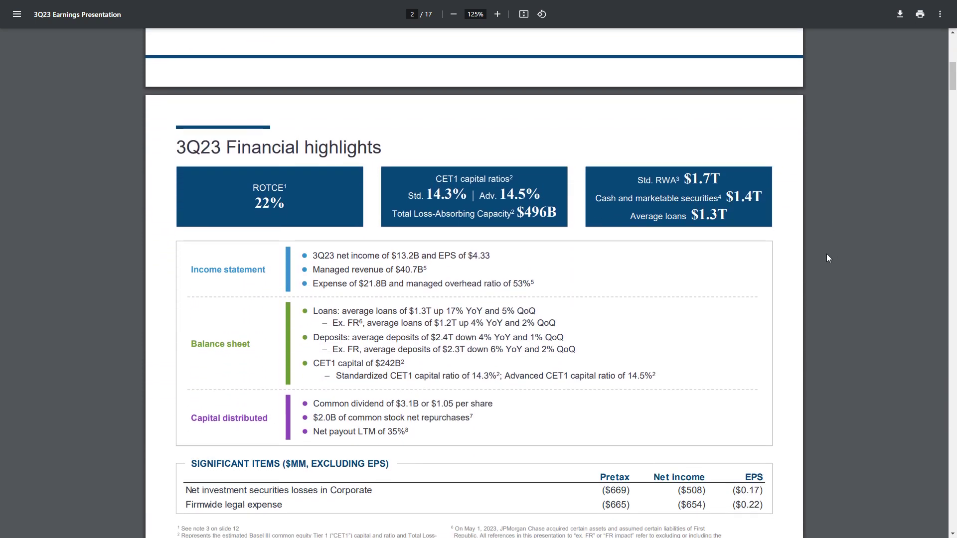
scroll(down, 3)
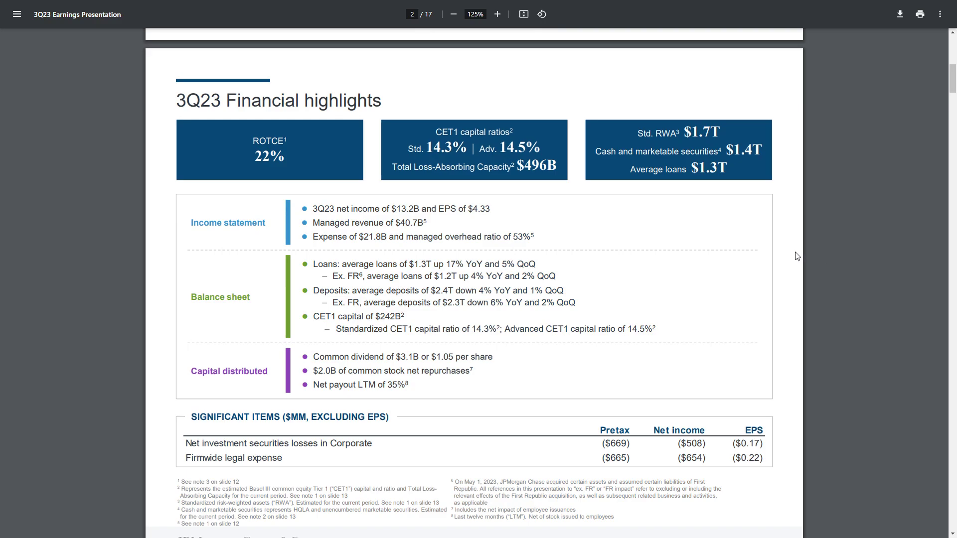
mouse_move(694, 239)
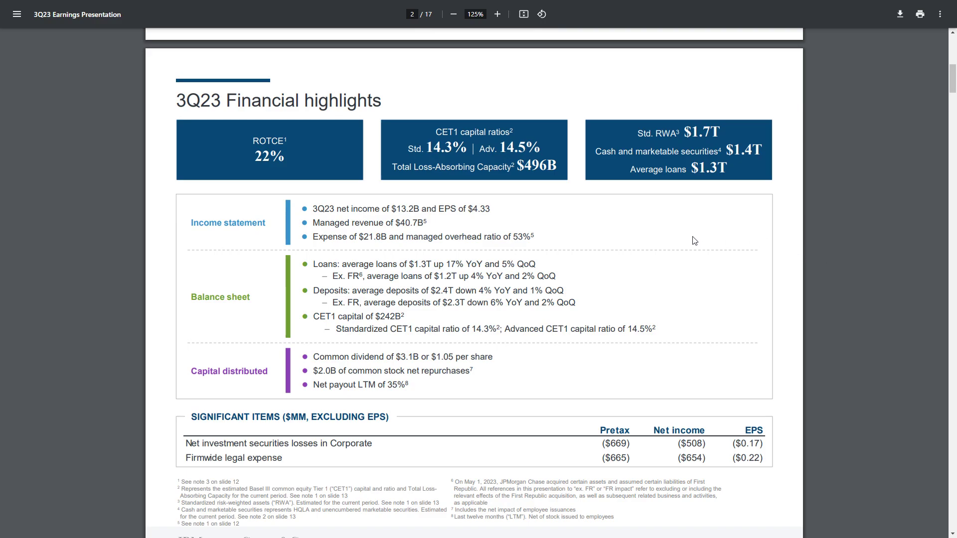
mouse_move(317, 213)
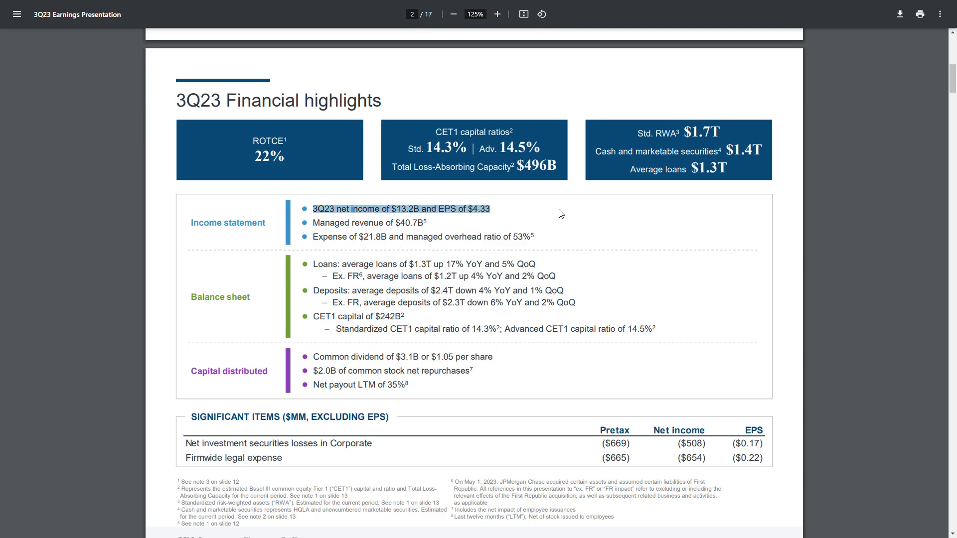
mouse_move(656, 256)
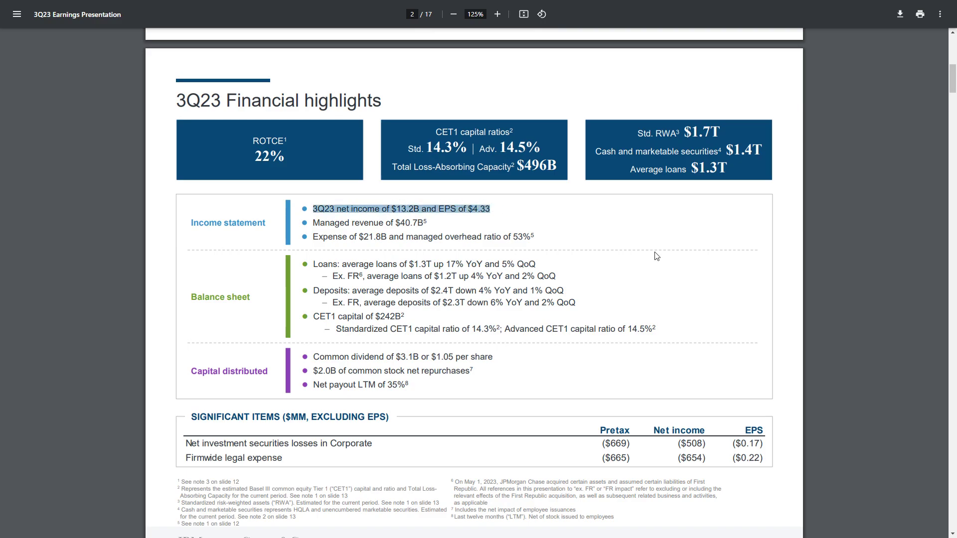
mouse_move(647, 228)
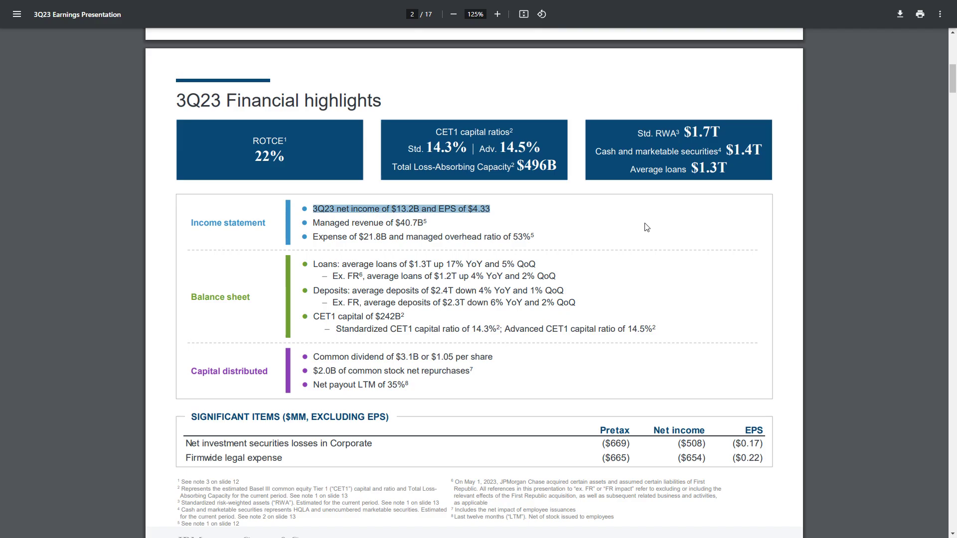
mouse_move(538, 207)
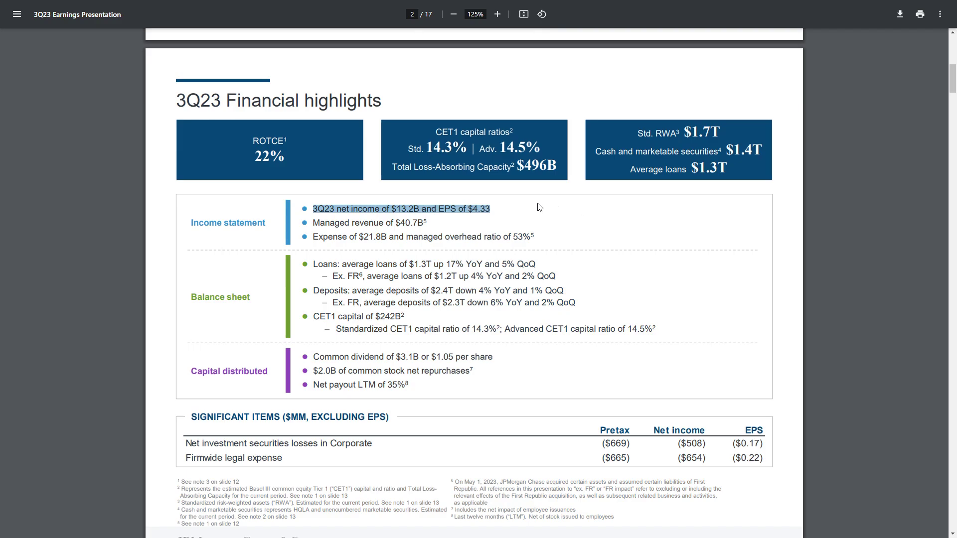
click(421, 237)
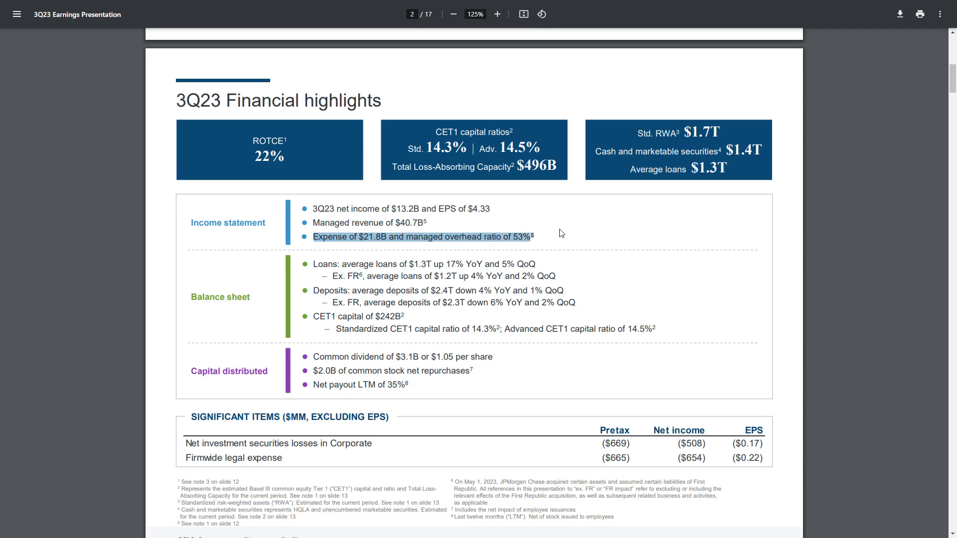
mouse_move(636, 244)
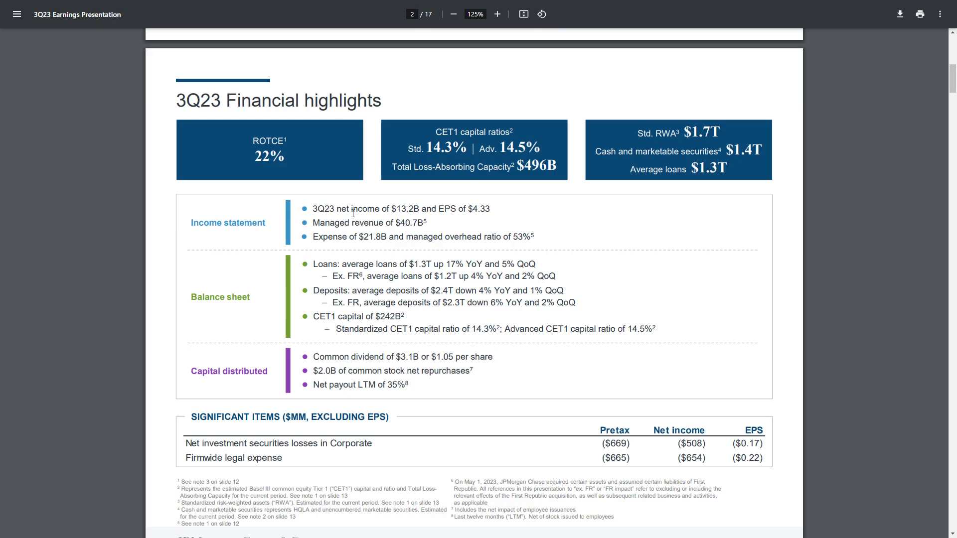
mouse_move(548, 225)
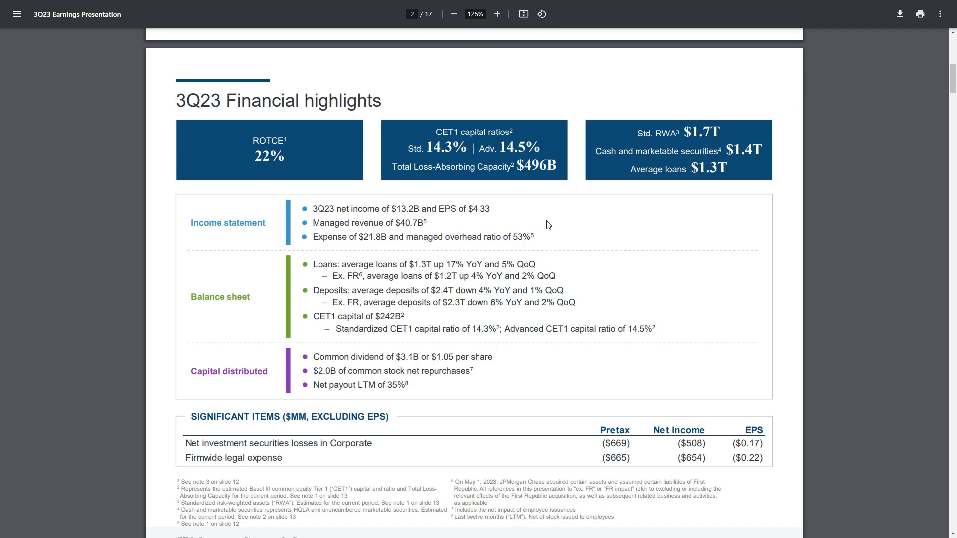
mouse_move(701, 241)
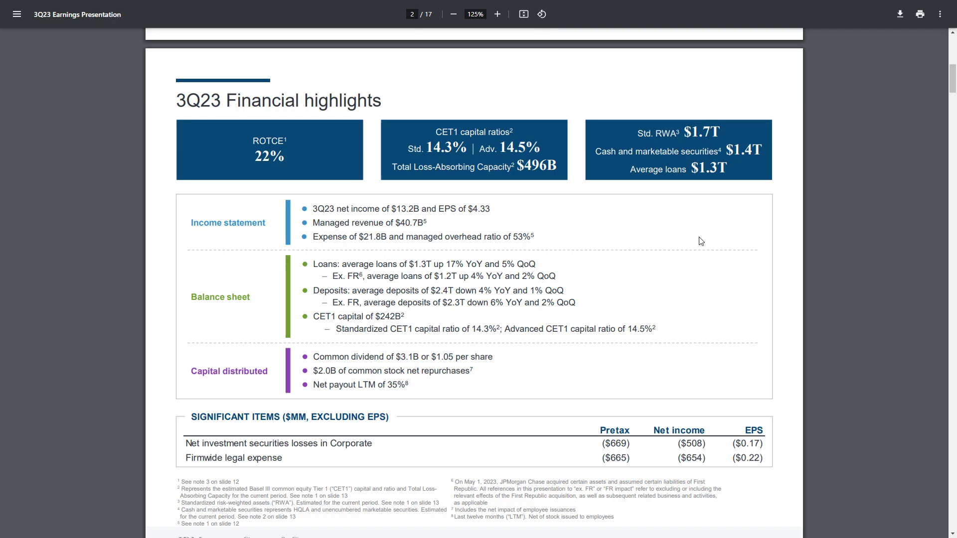
mouse_move(879, 248)
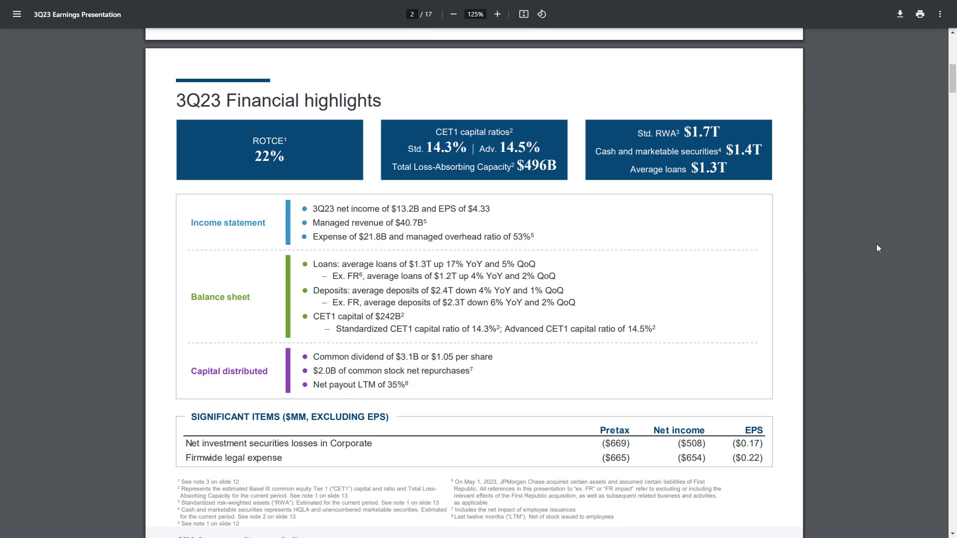
mouse_move(659, 172)
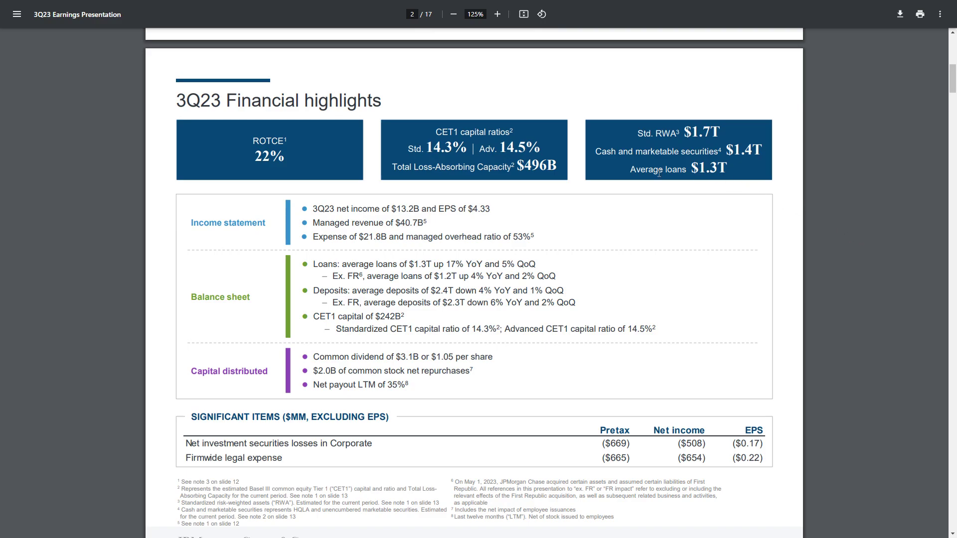
mouse_move(875, 219)
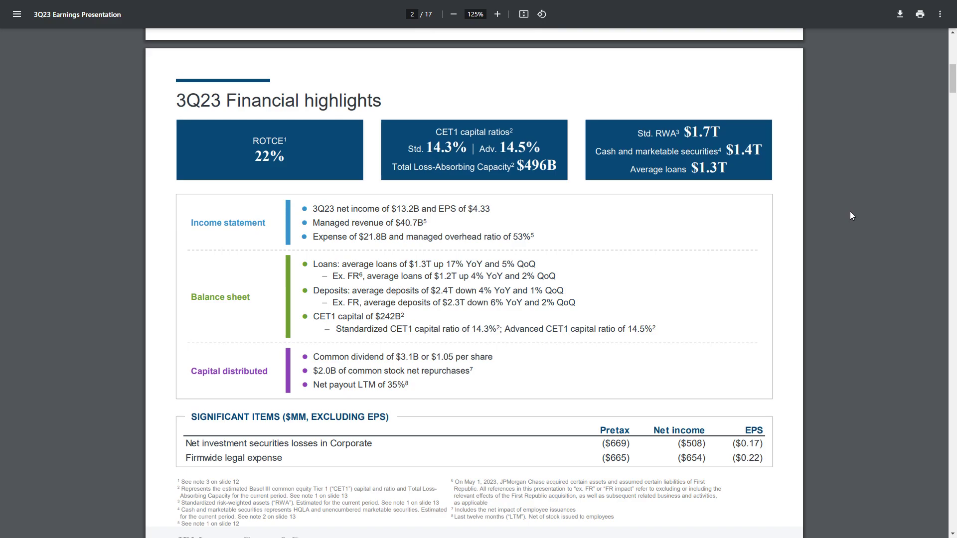
Scroll down to bring page 3's Financial results table fully into view.
scroll(down, 3)
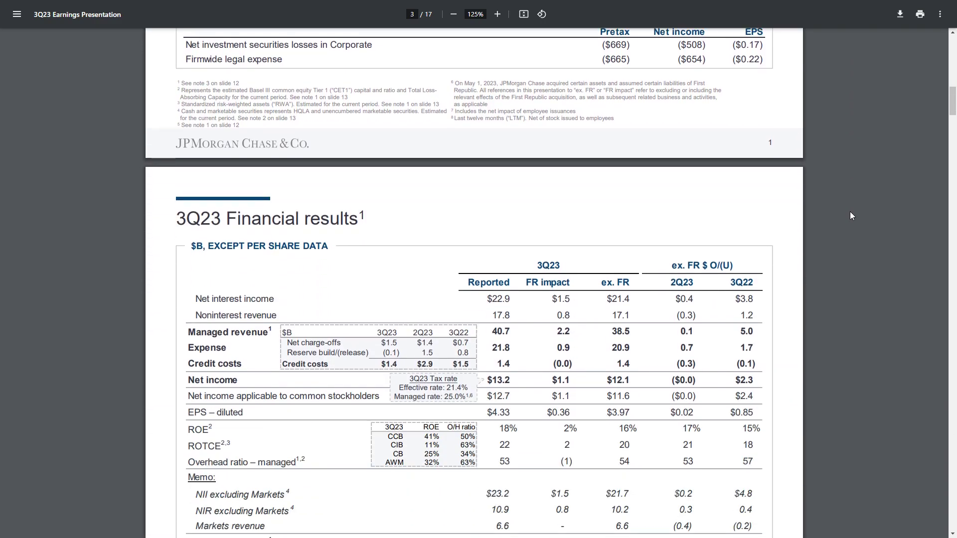
scroll(down, 3)
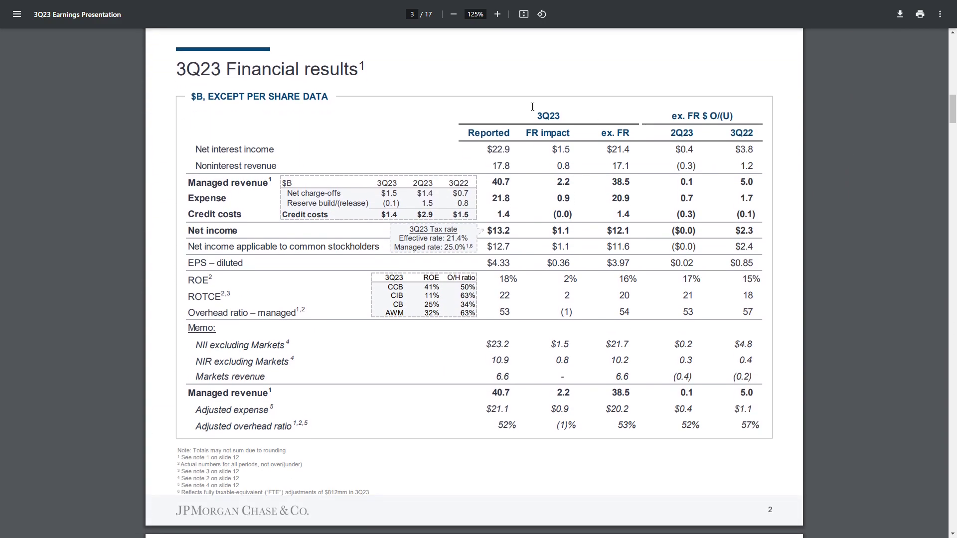
mouse_move(288, 153)
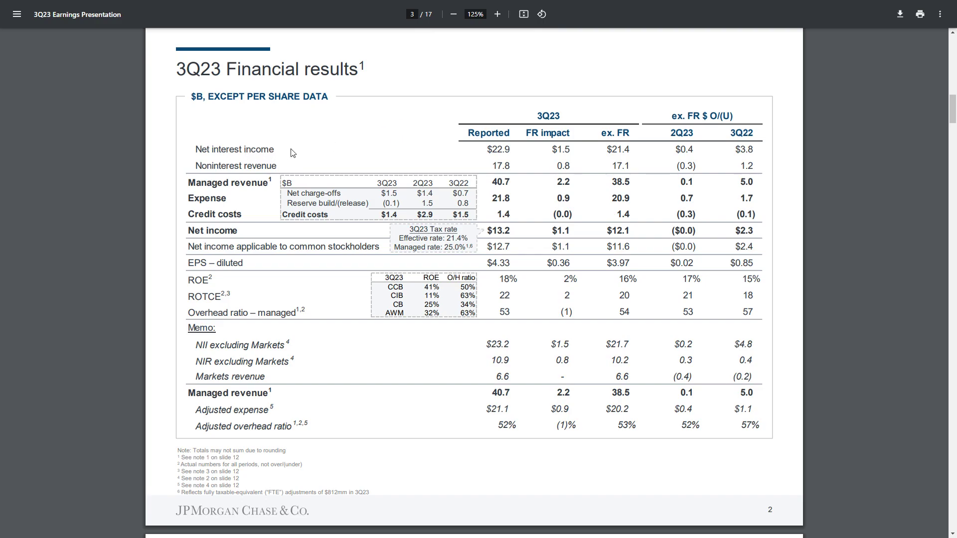
mouse_move(481, 138)
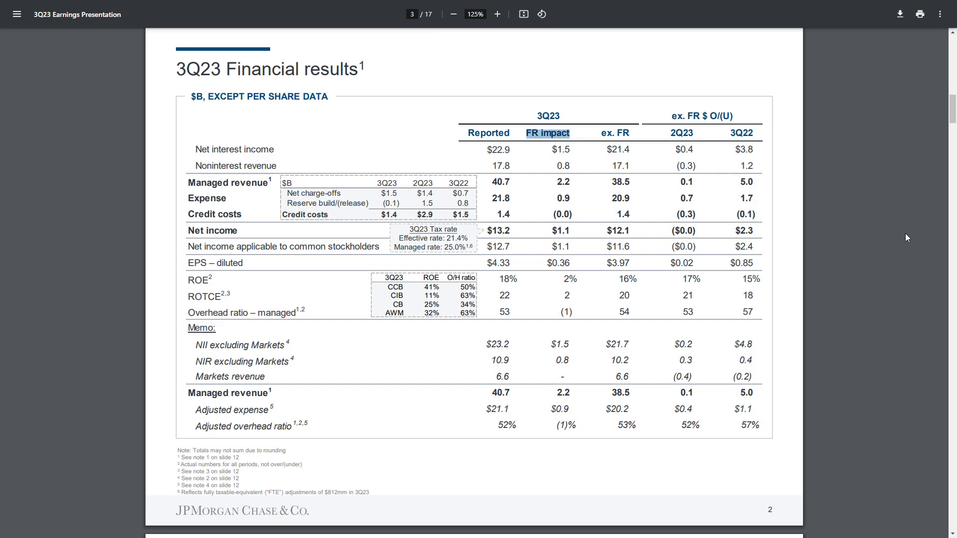
mouse_move(936, 242)
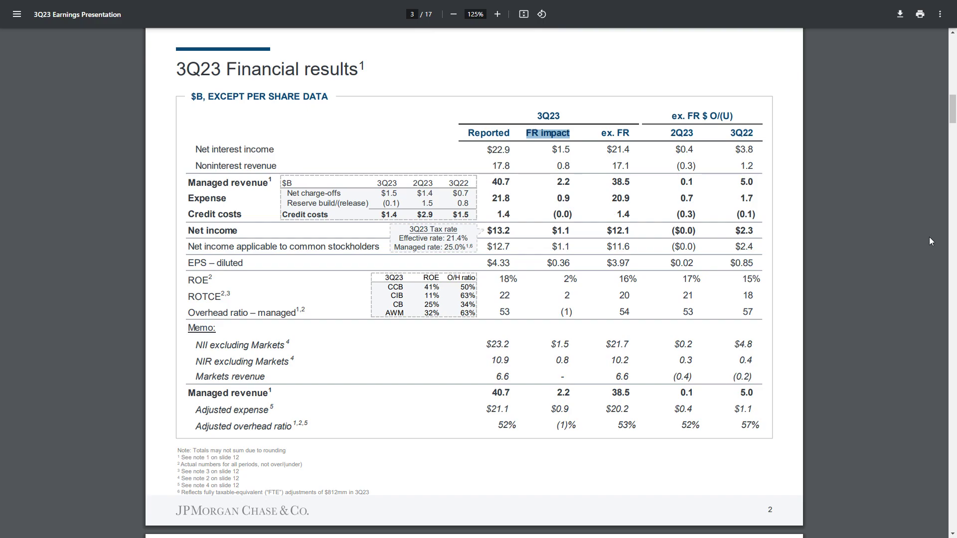
mouse_move(294, 211)
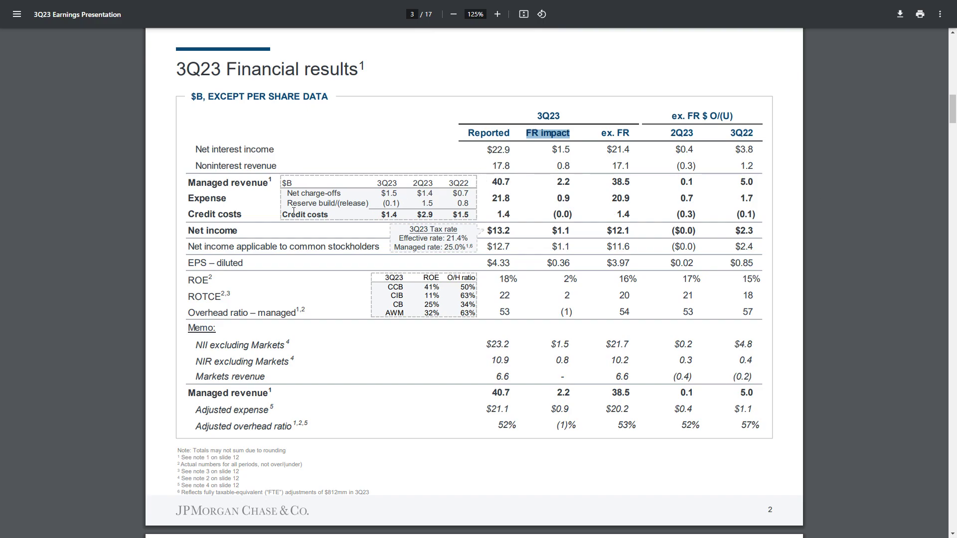
mouse_move(362, 198)
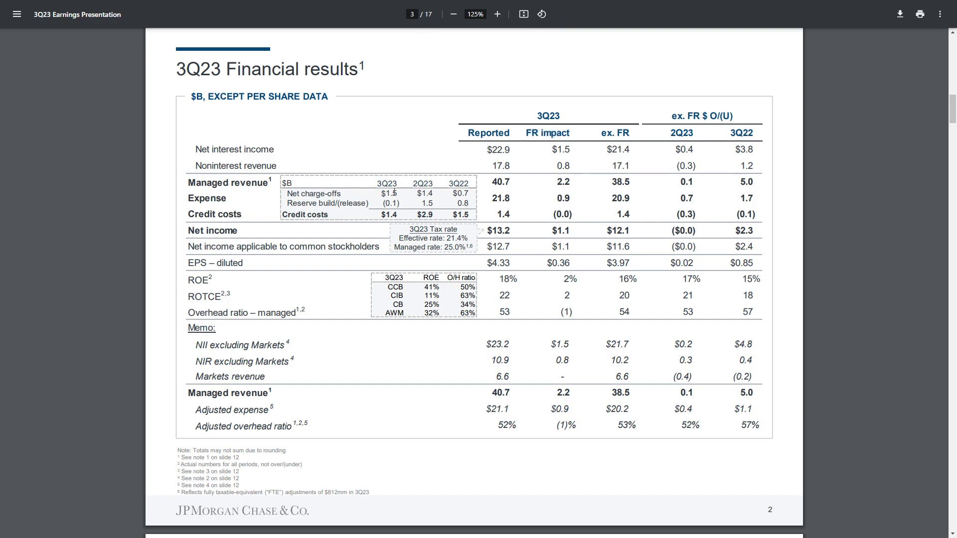
mouse_move(424, 194)
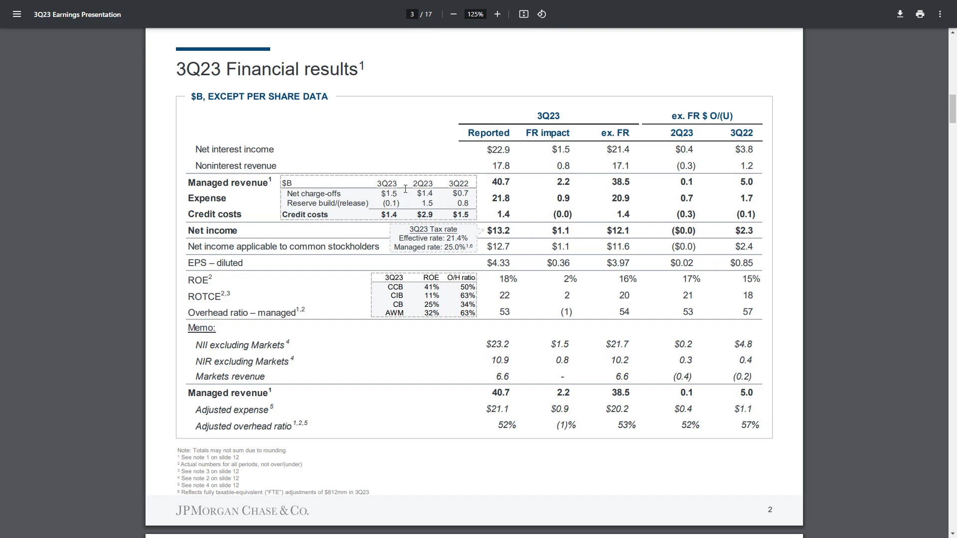
mouse_move(402, 186)
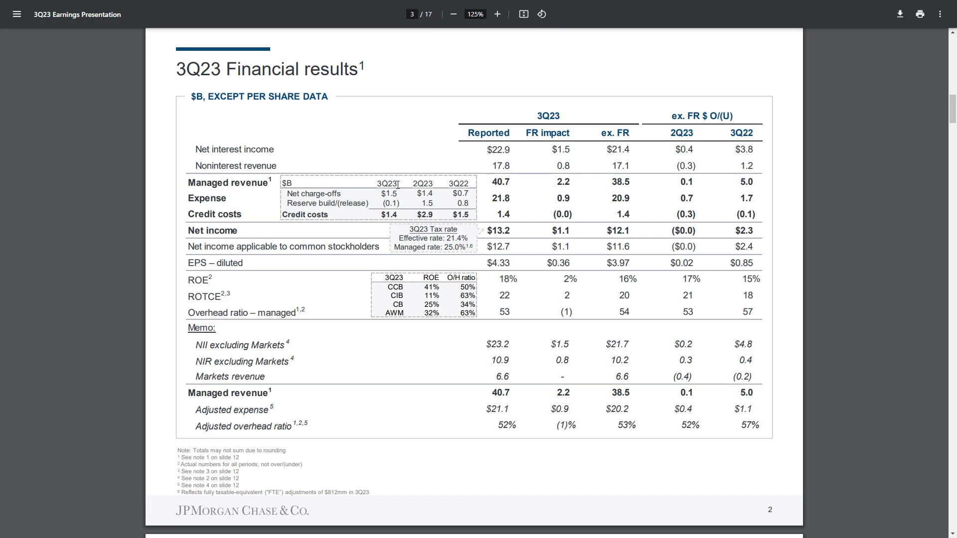
mouse_move(477, 202)
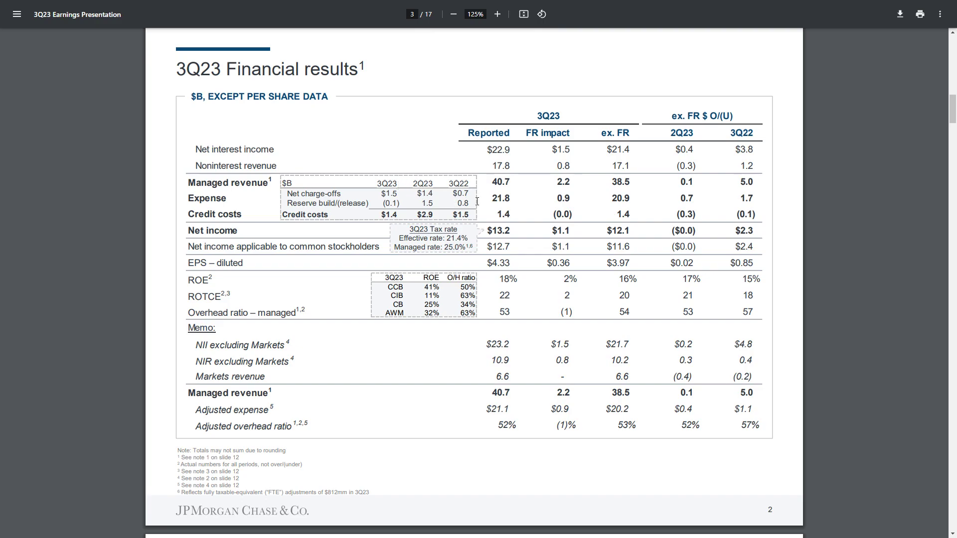
mouse_move(784, 248)
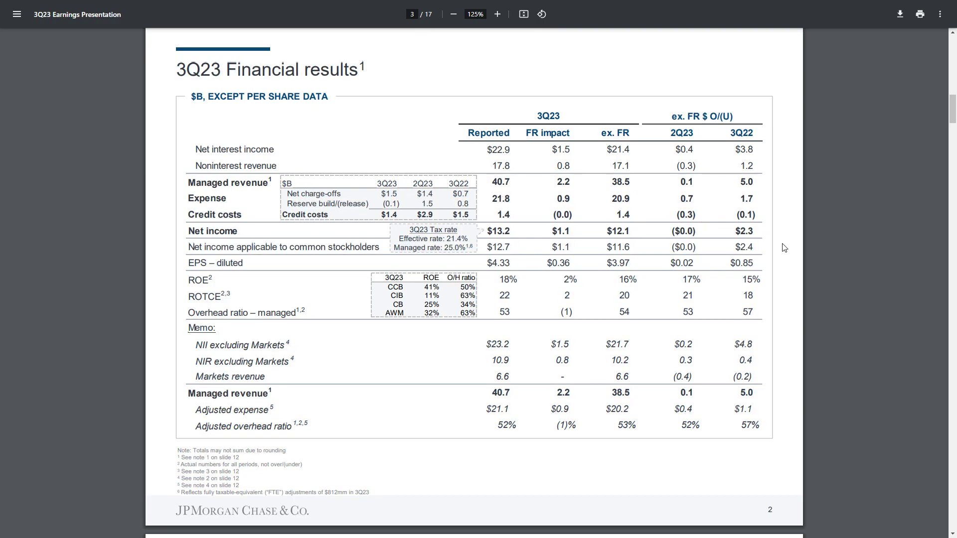
mouse_move(879, 244)
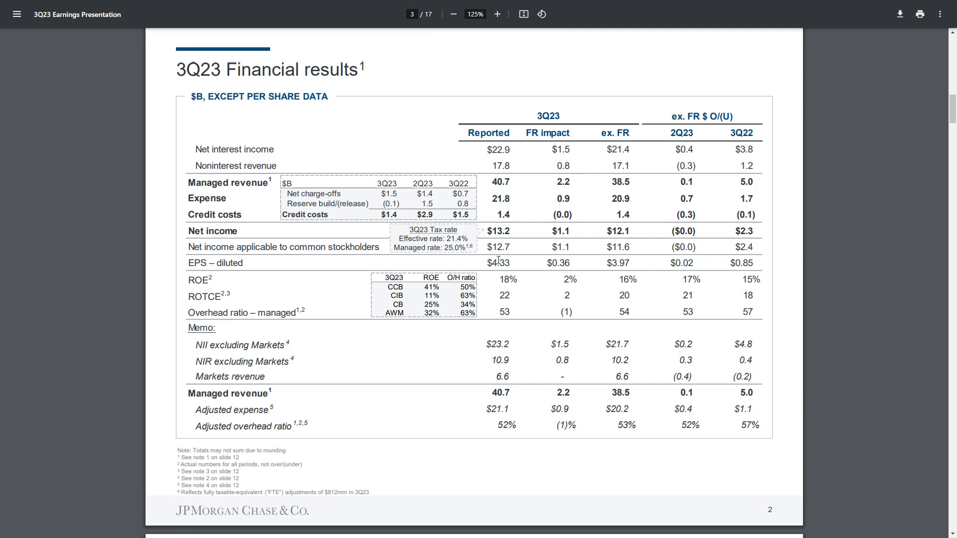
mouse_move(512, 267)
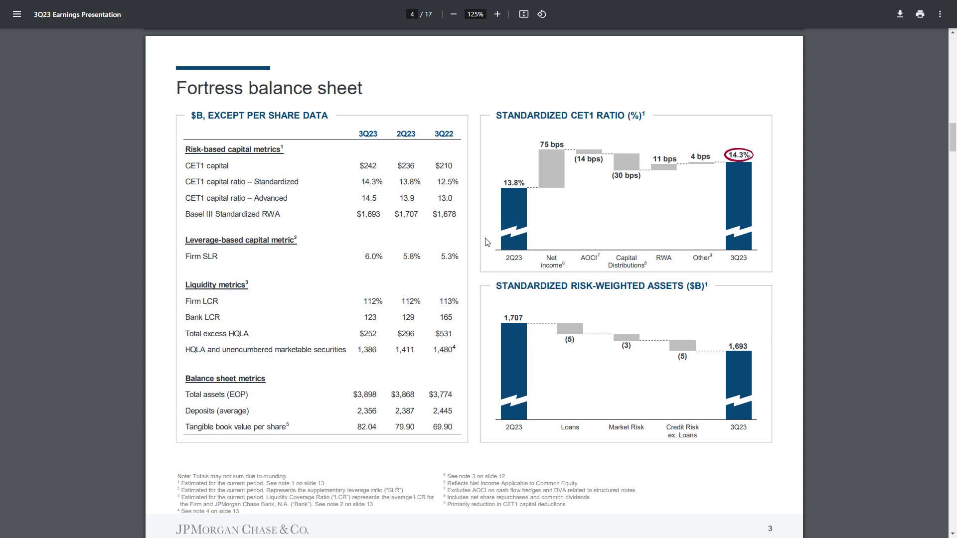
mouse_move(429, 247)
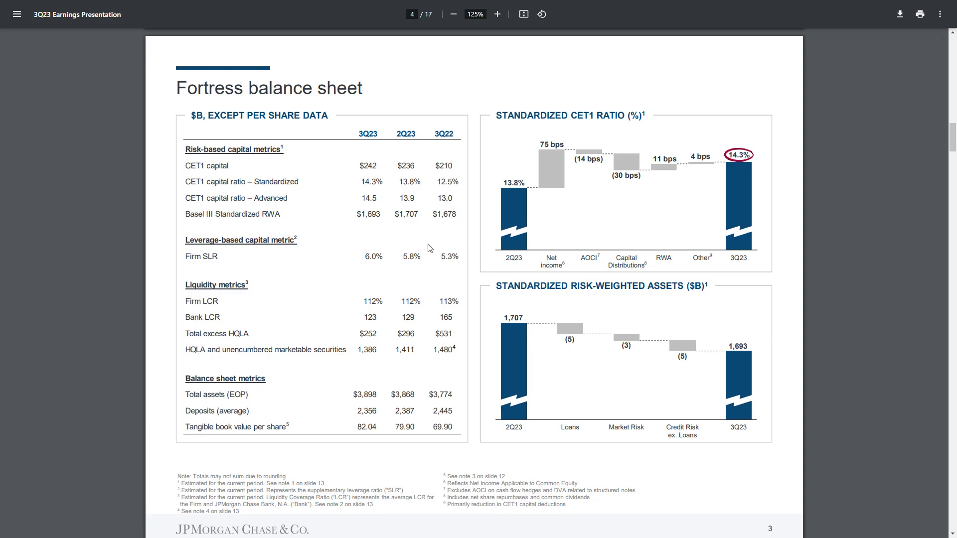
mouse_move(461, 246)
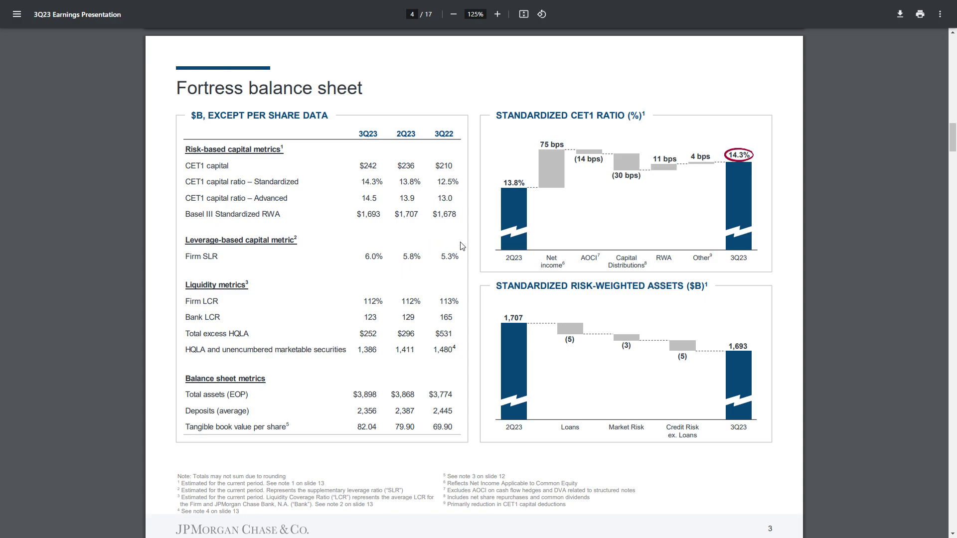
mouse_move(475, 226)
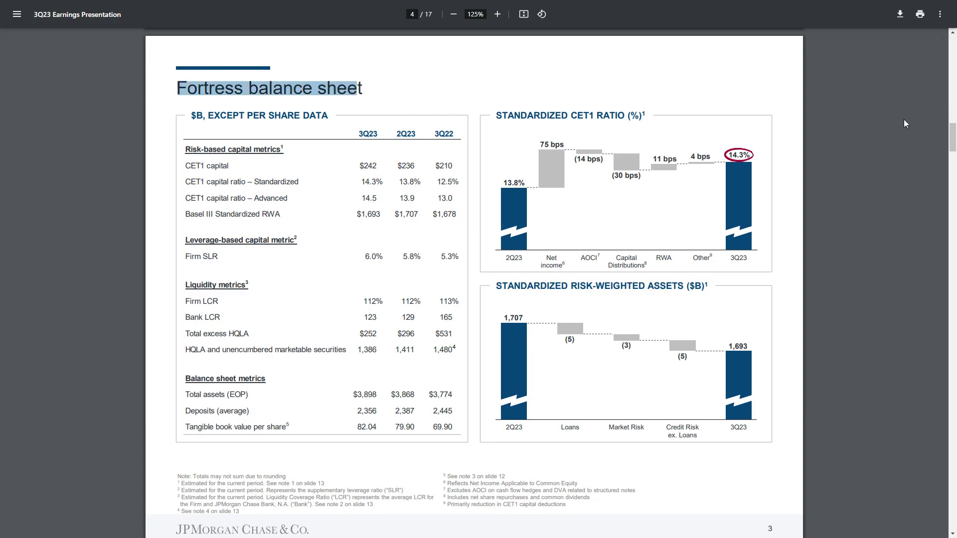
Scroll past the Fortress balance sheet slide to page 5, the U.S. B3E NPR slide.
scroll(down, 3)
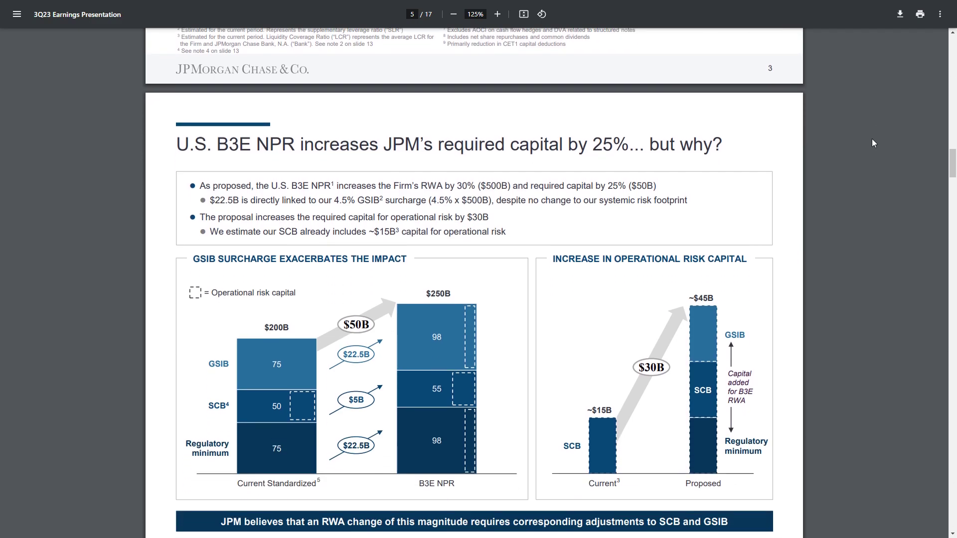
Scroll down to page 7, the Consumer & Community Banking slide.
scroll(down, 3)
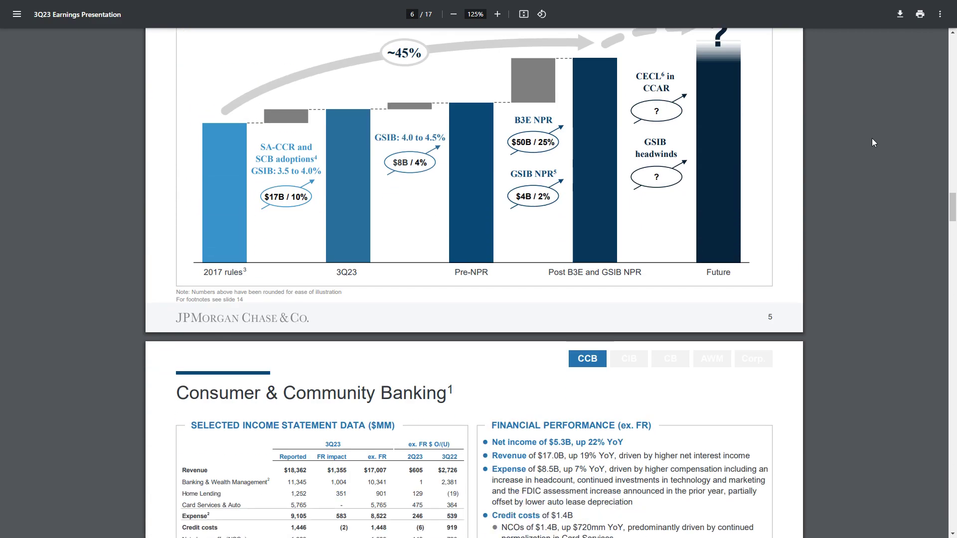
scroll(down, 3)
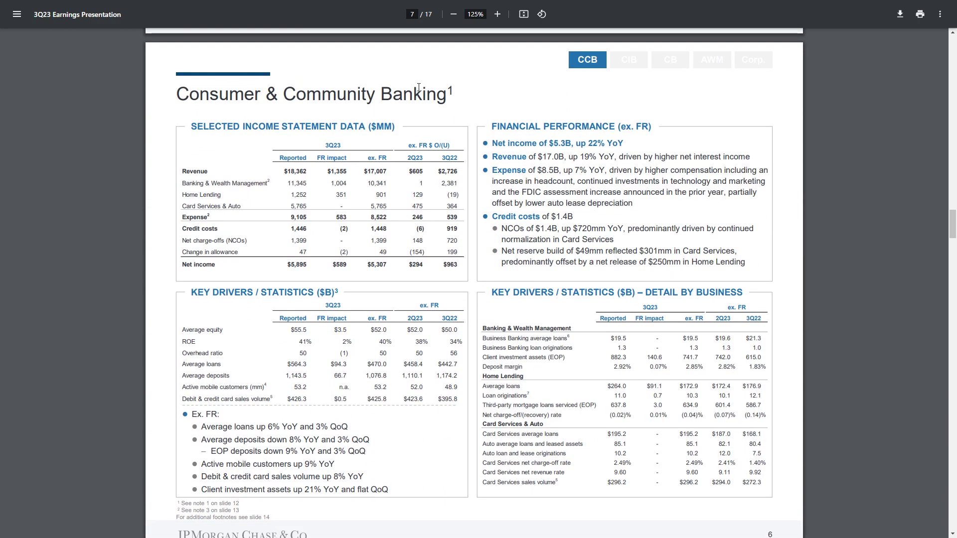
mouse_move(767, 146)
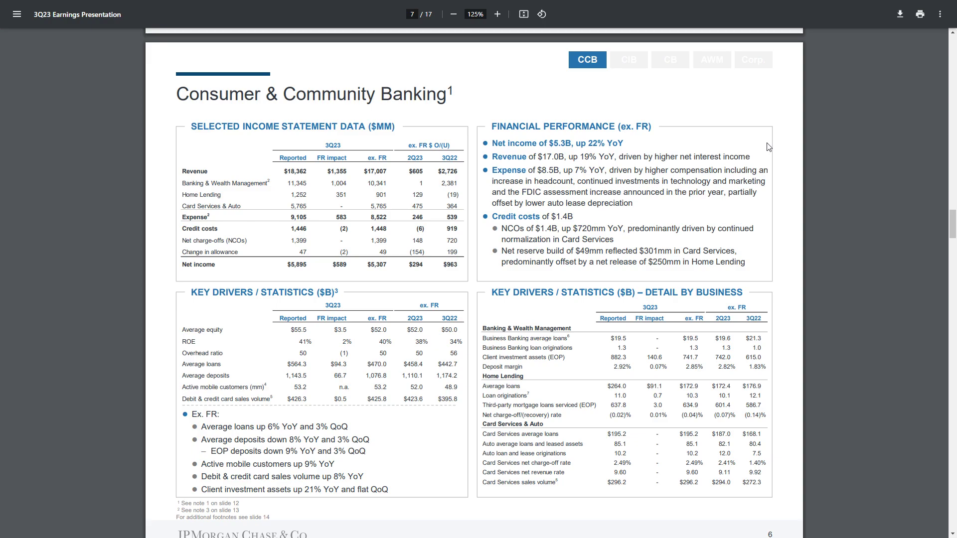
mouse_move(183, 228)
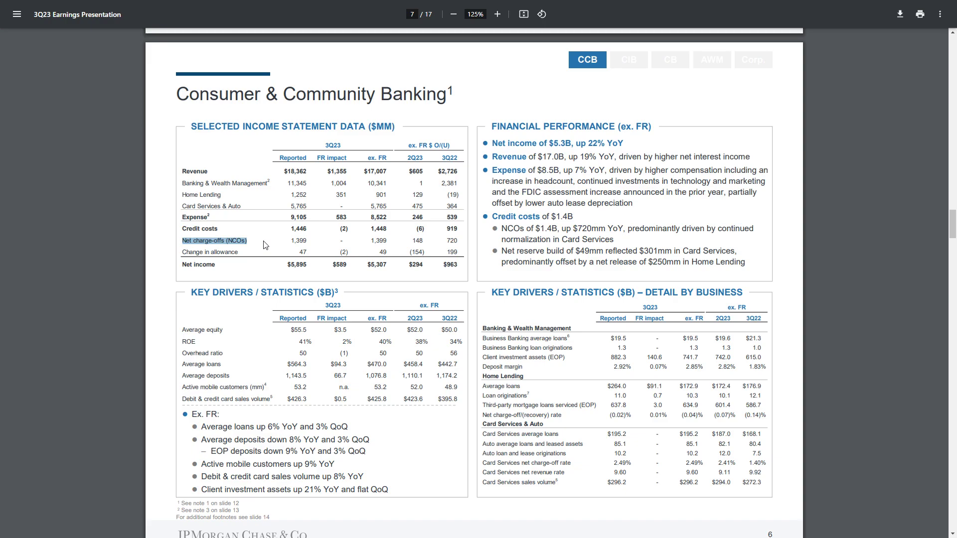
mouse_move(821, 253)
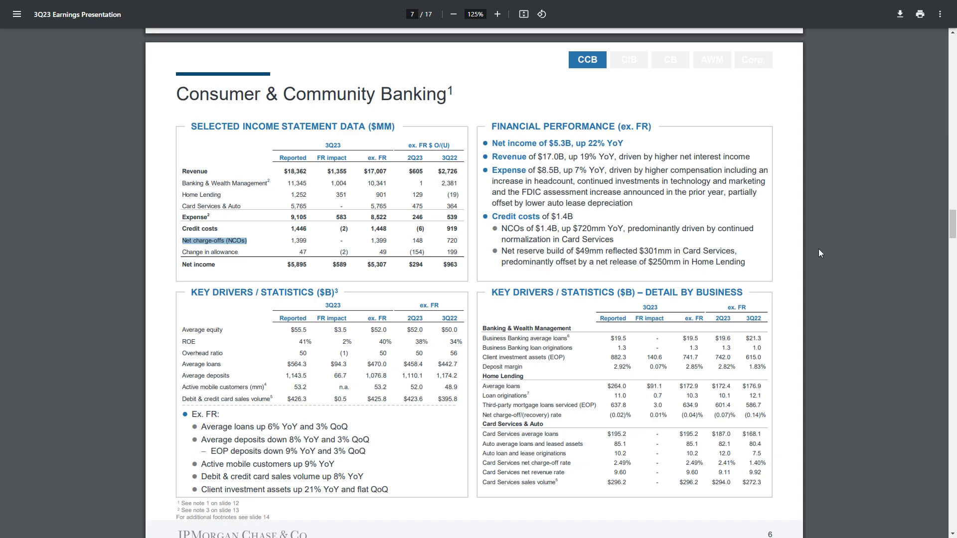
mouse_move(821, 288)
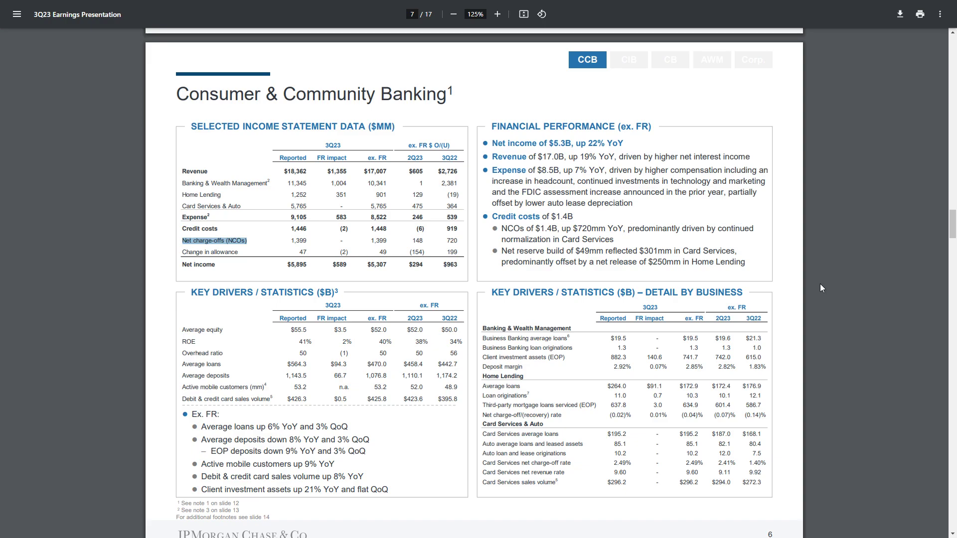
mouse_move(813, 281)
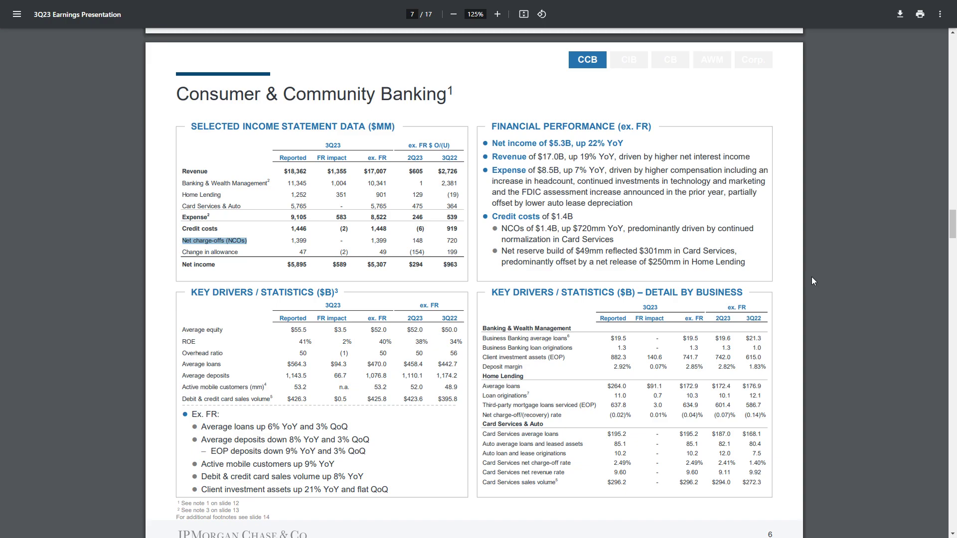
mouse_move(501, 234)
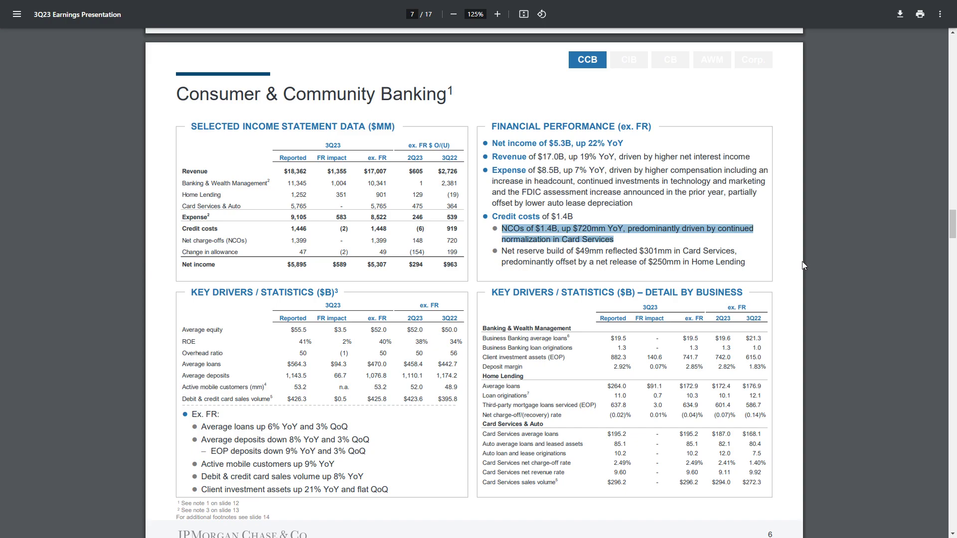
mouse_move(809, 266)
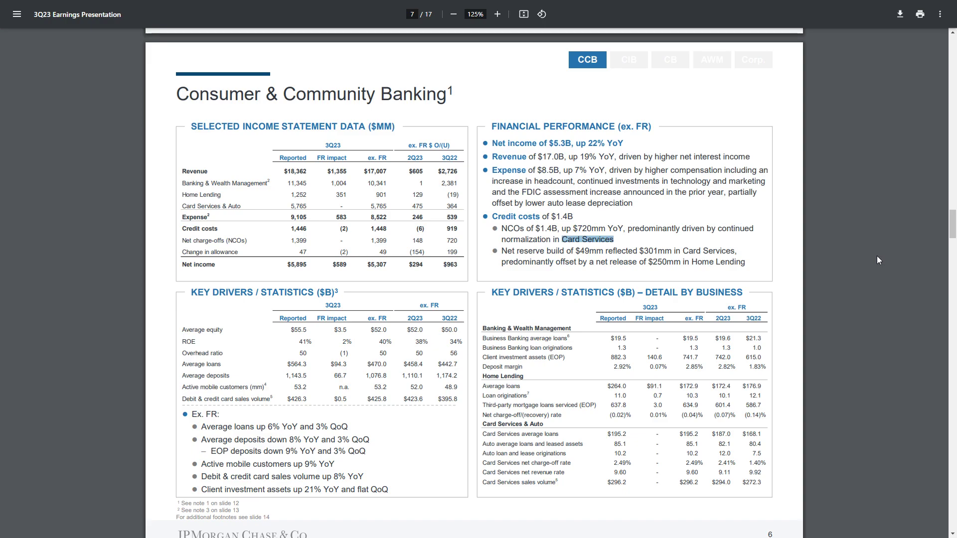
mouse_move(685, 160)
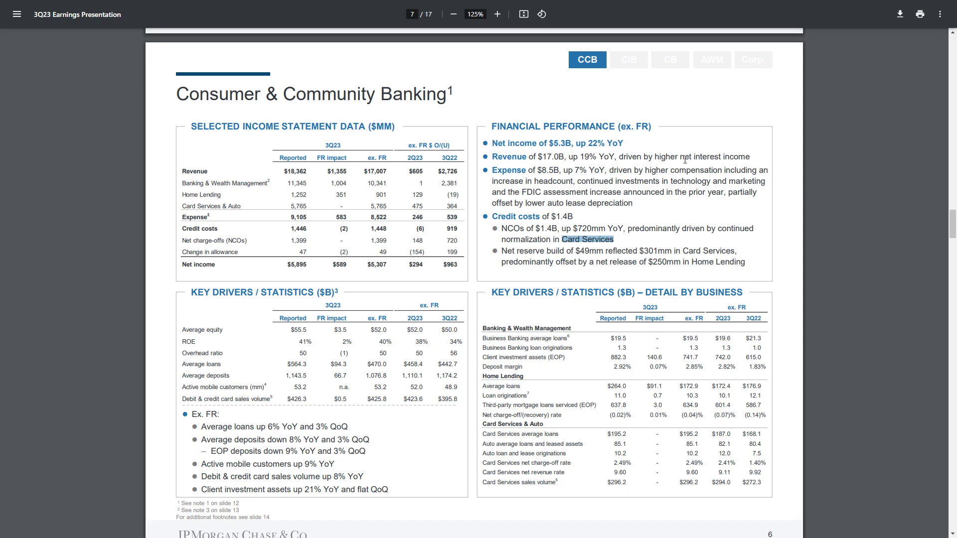
mouse_move(889, 292)
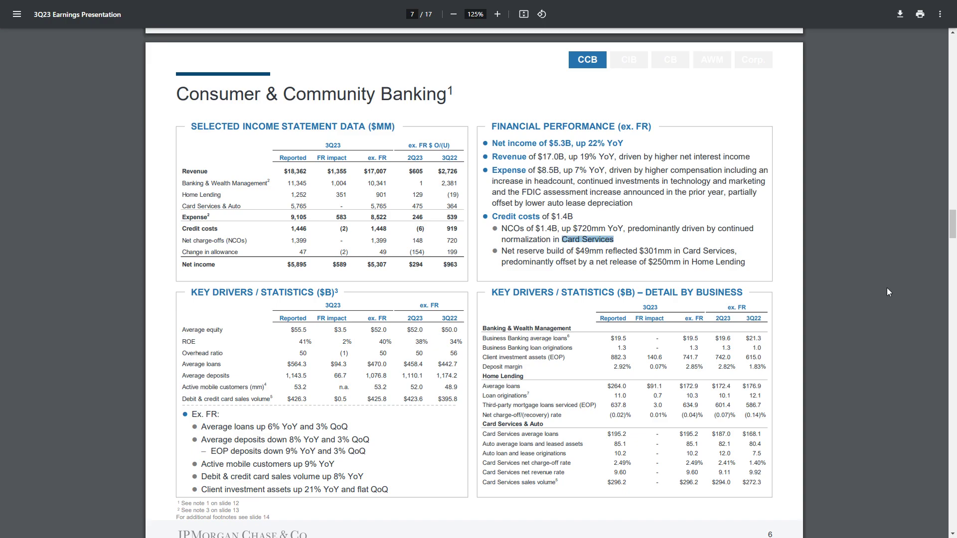
mouse_move(884, 289)
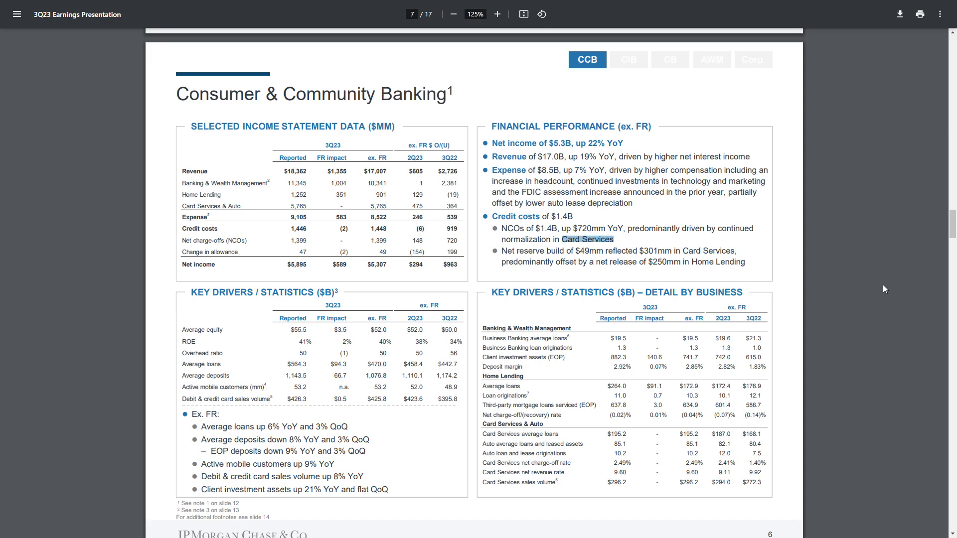
mouse_move(878, 285)
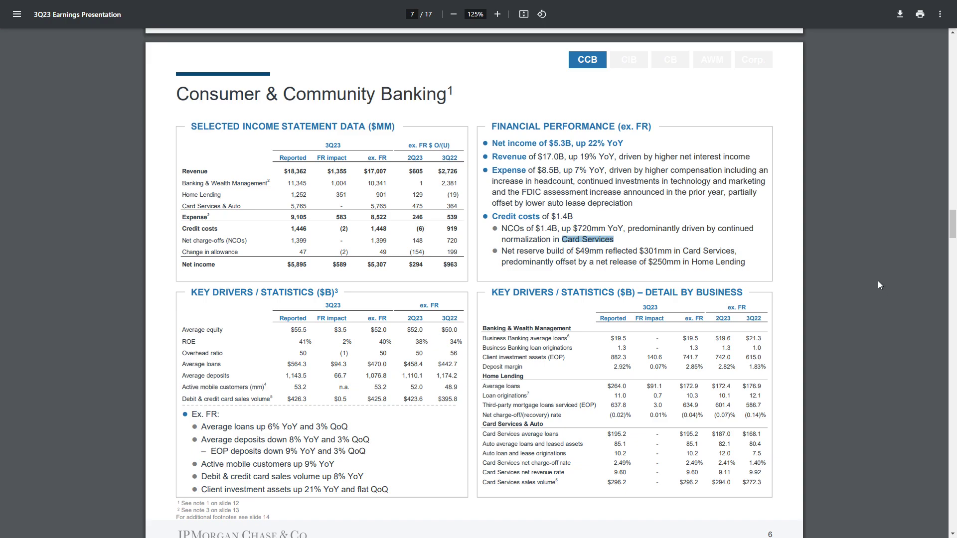
mouse_move(240, 246)
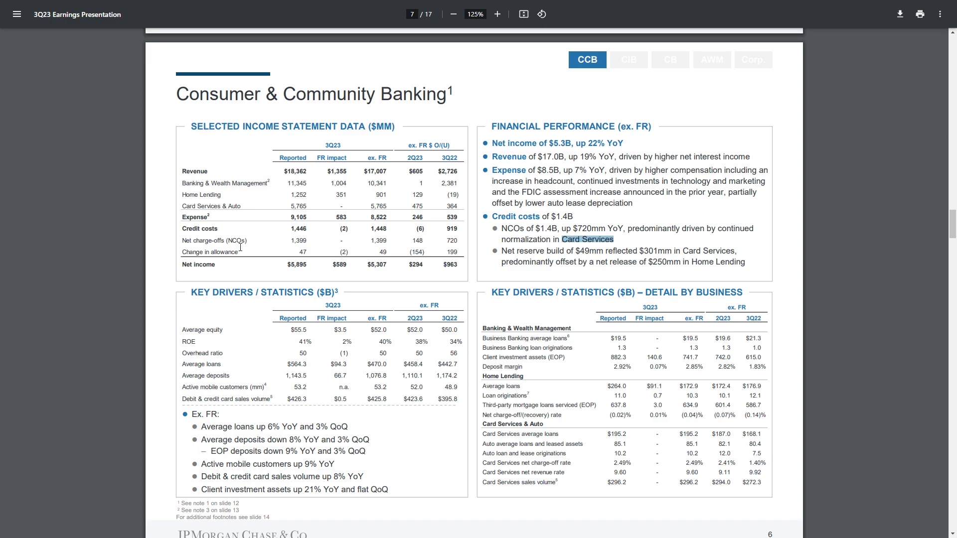
mouse_move(832, 208)
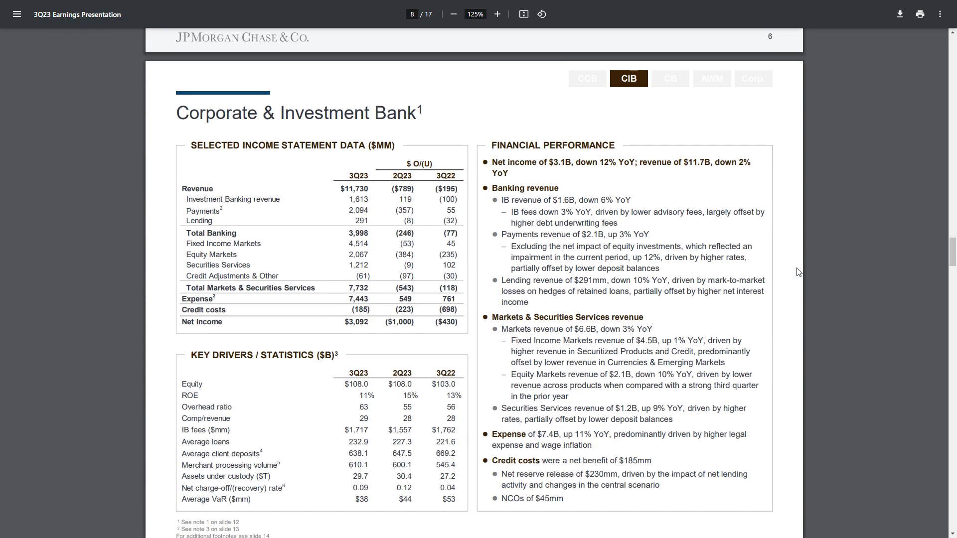
Select the commercial real estate wording on Commercial Banking, then scroll toward the Outlook slide.
click(497, 14)
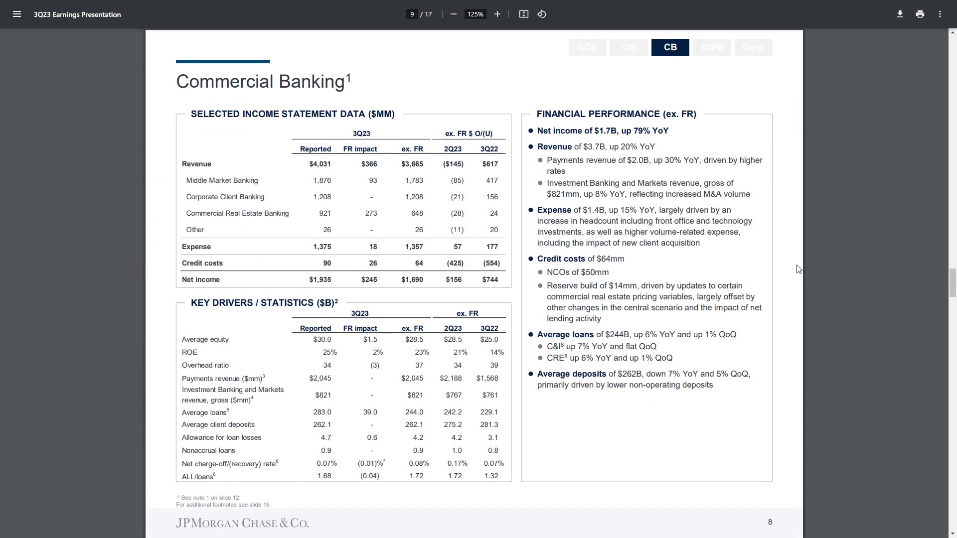
mouse_move(218, 269)
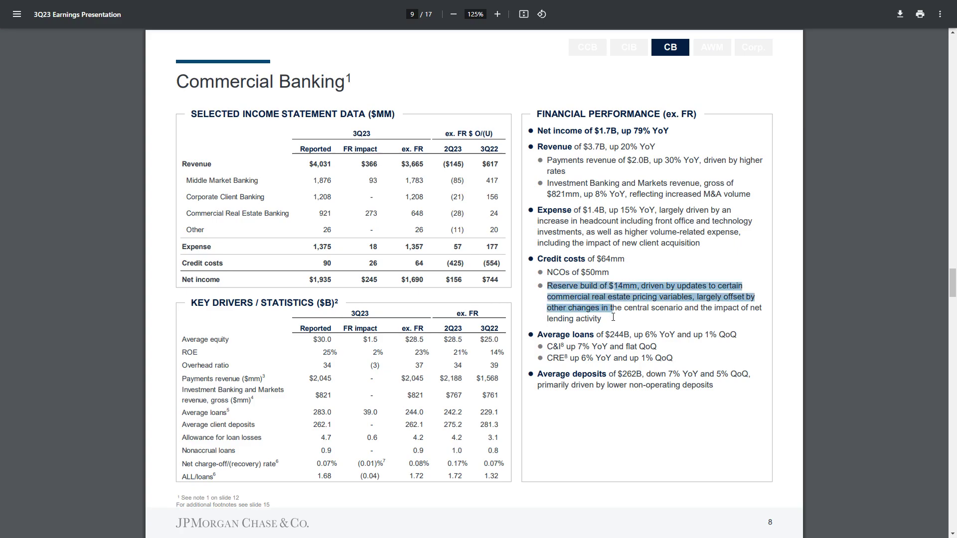
mouse_move(723, 287)
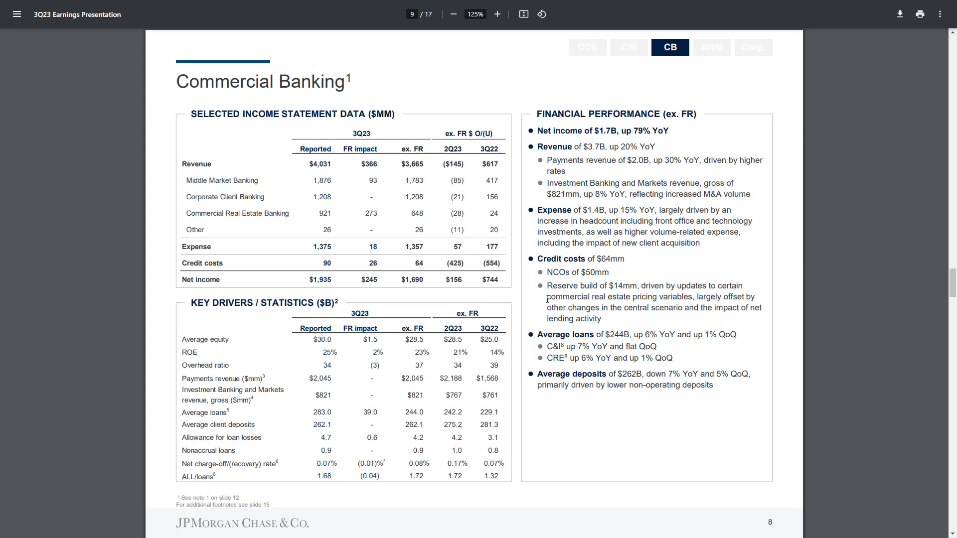
double_click(589, 296)
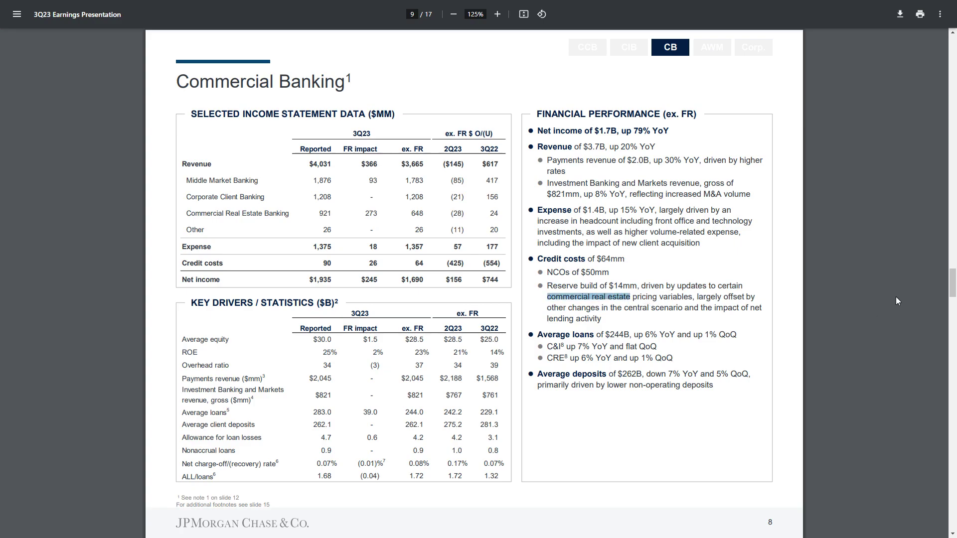
mouse_move(889, 297)
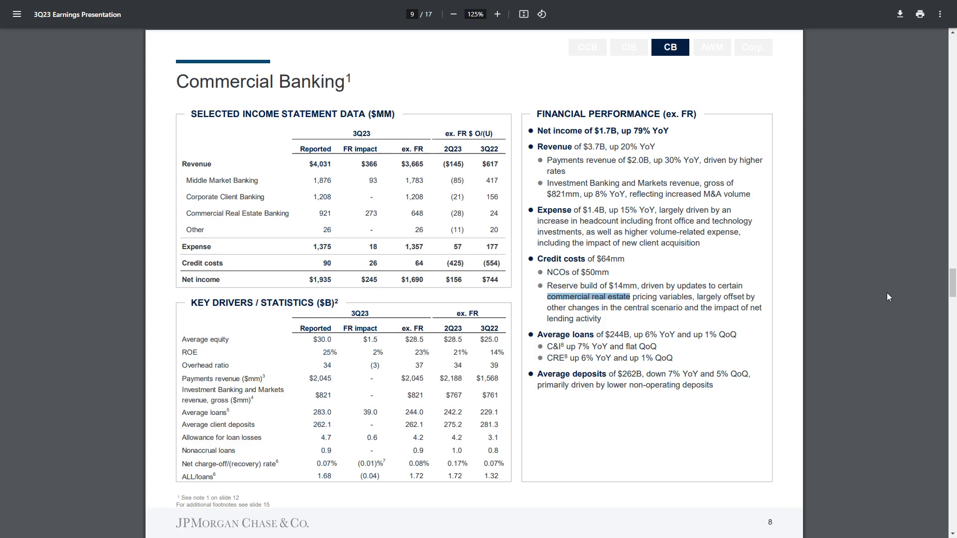
mouse_move(760, 248)
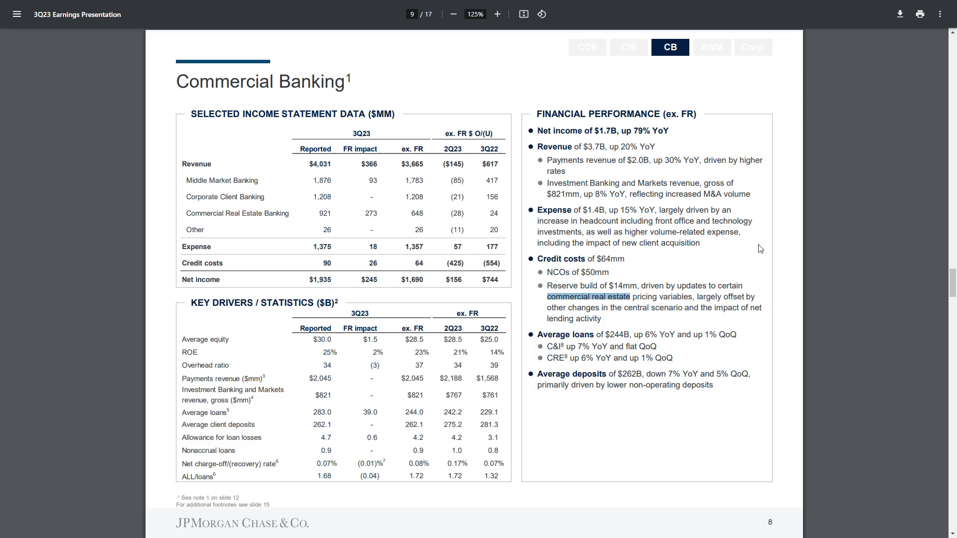
mouse_move(779, 196)
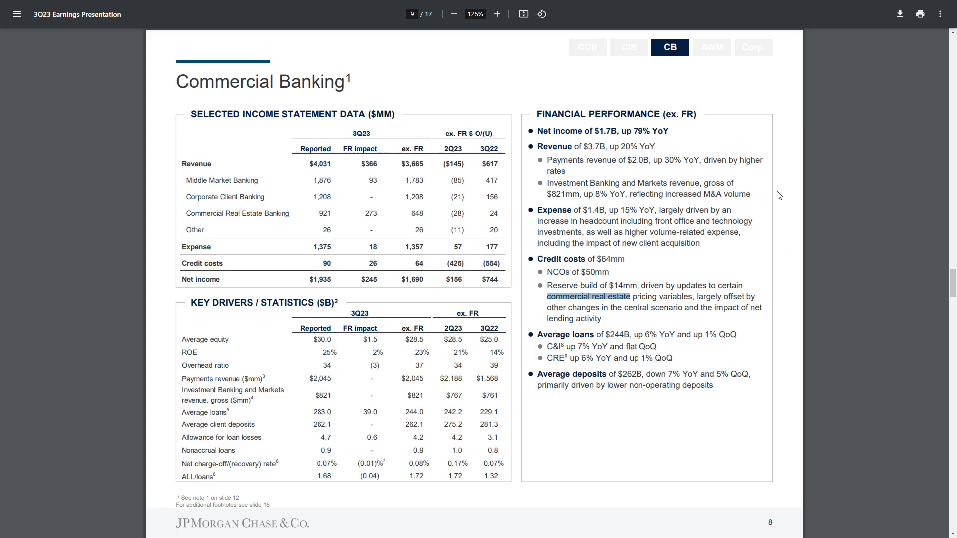
mouse_move(814, 208)
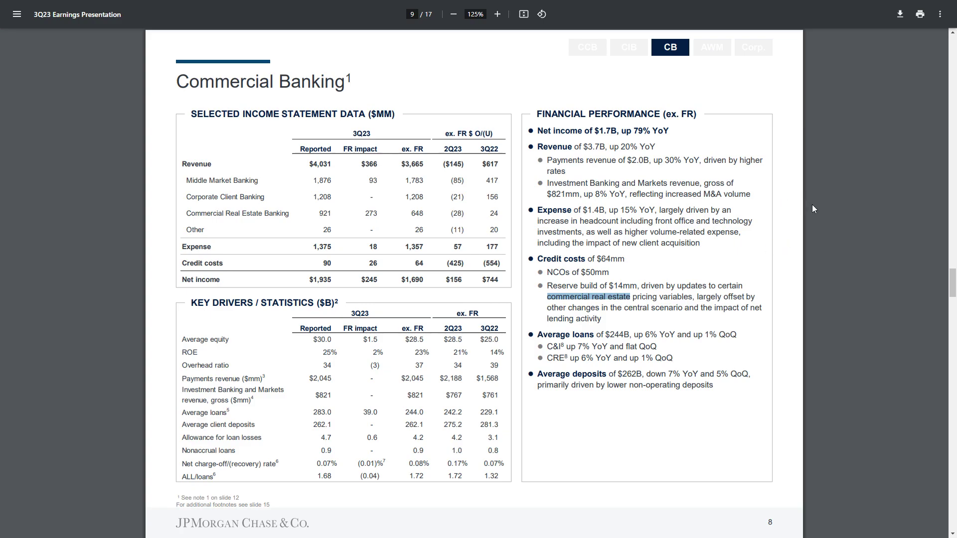
mouse_move(631, 350)
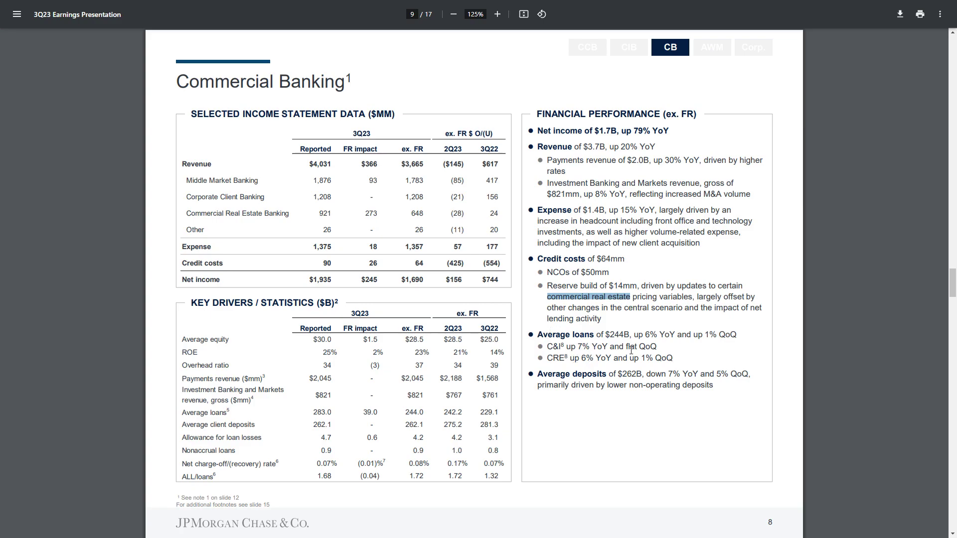
scroll(up, 3)
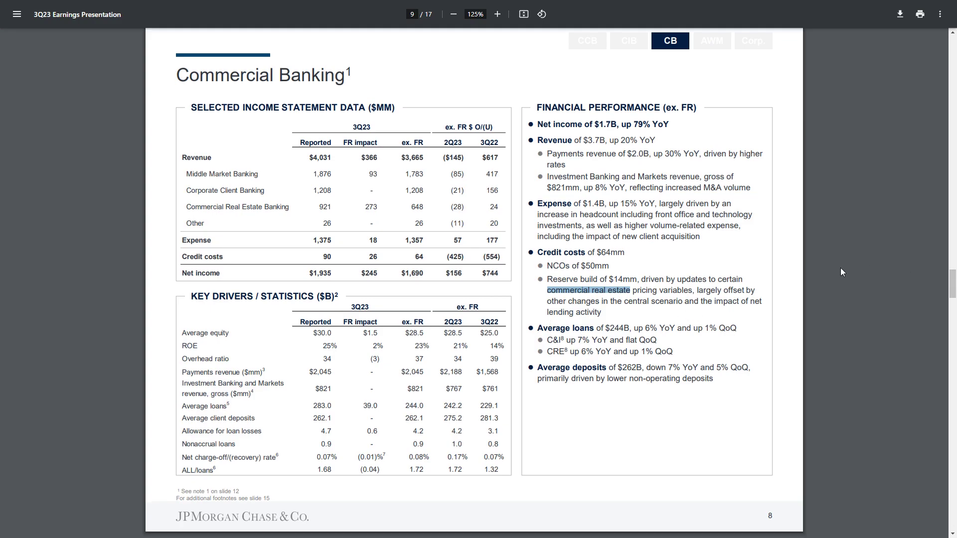
scroll(down, 3)
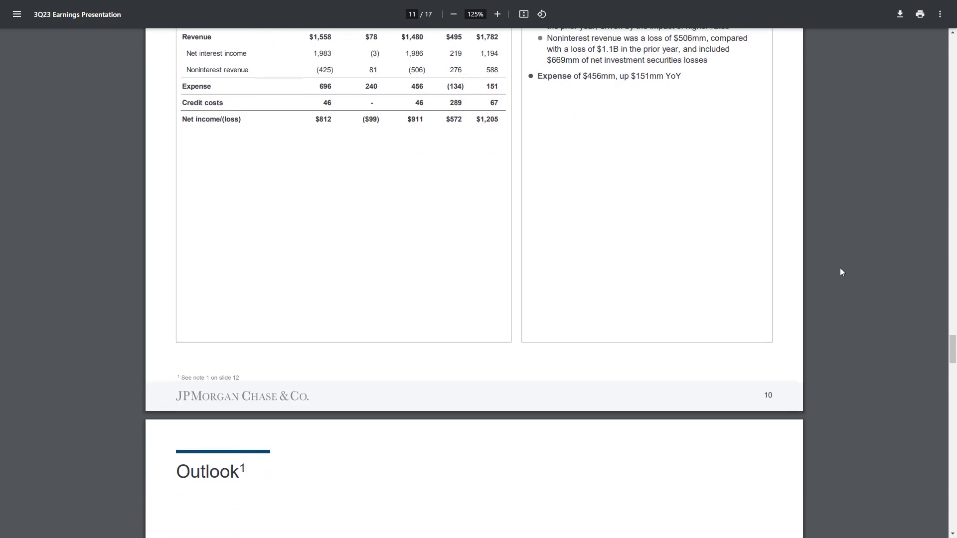
Scroll through the Outlook slide toward the non-GAAP notes page.
scroll(down, 3)
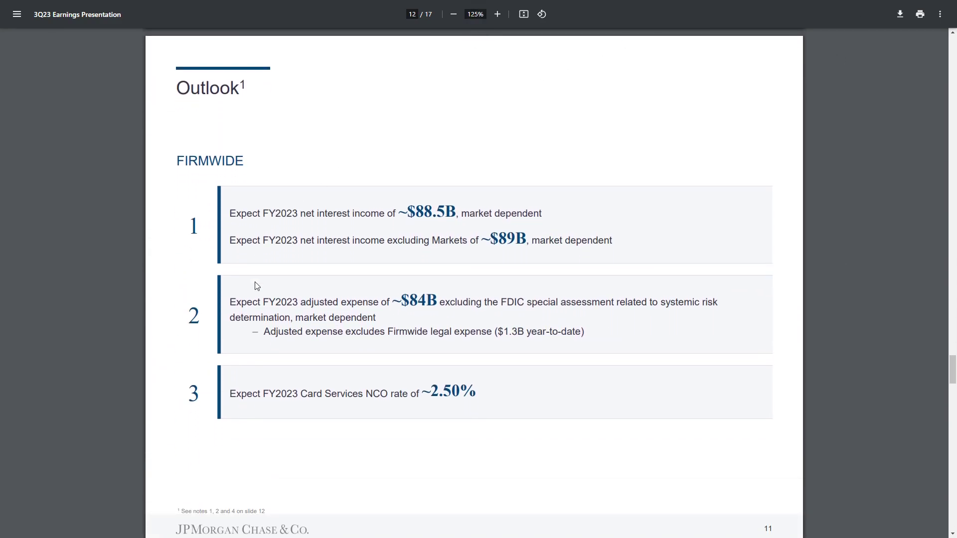
mouse_move(403, 410)
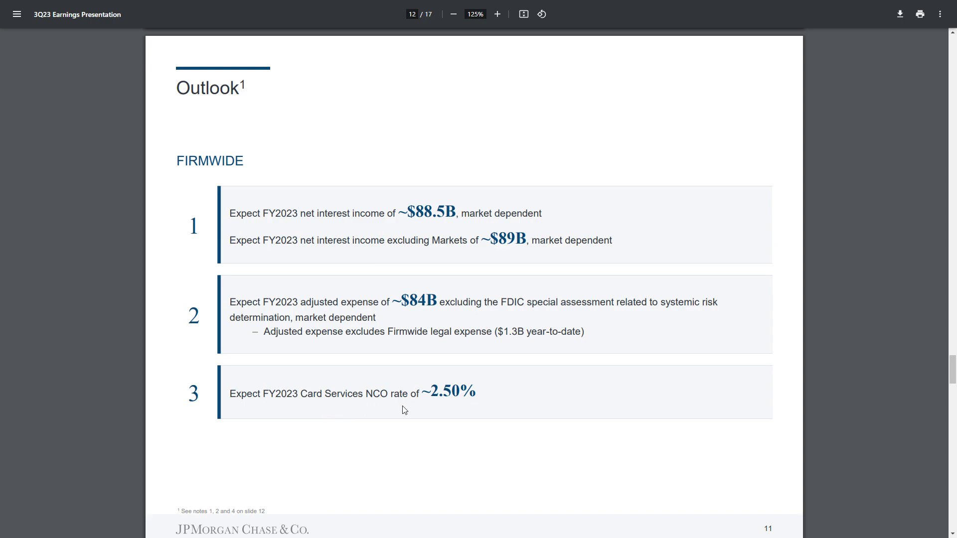
mouse_move(427, 403)
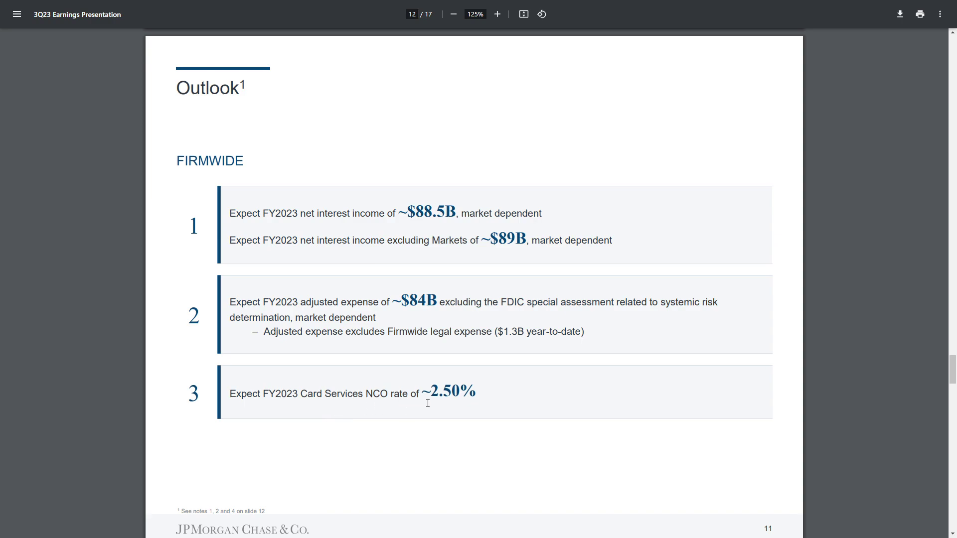
mouse_move(612, 393)
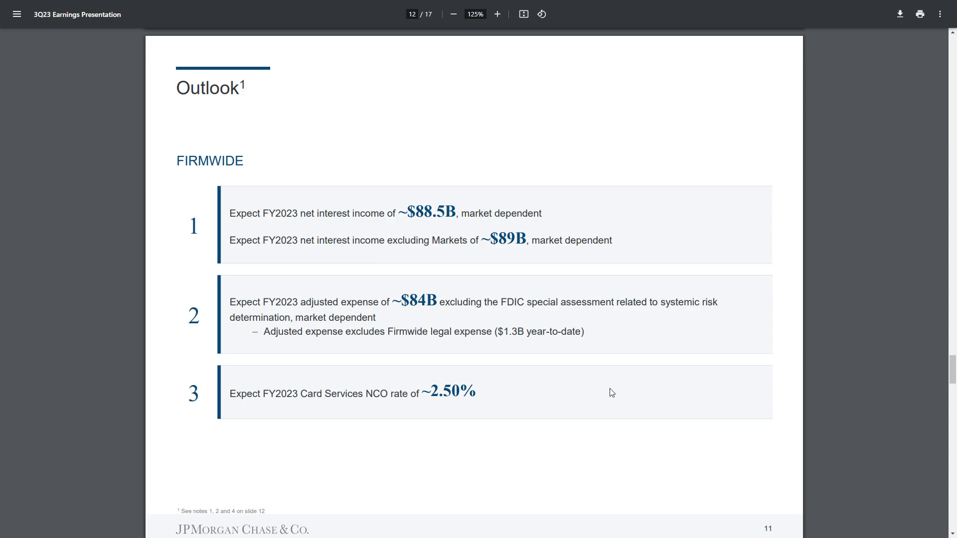
mouse_move(260, 142)
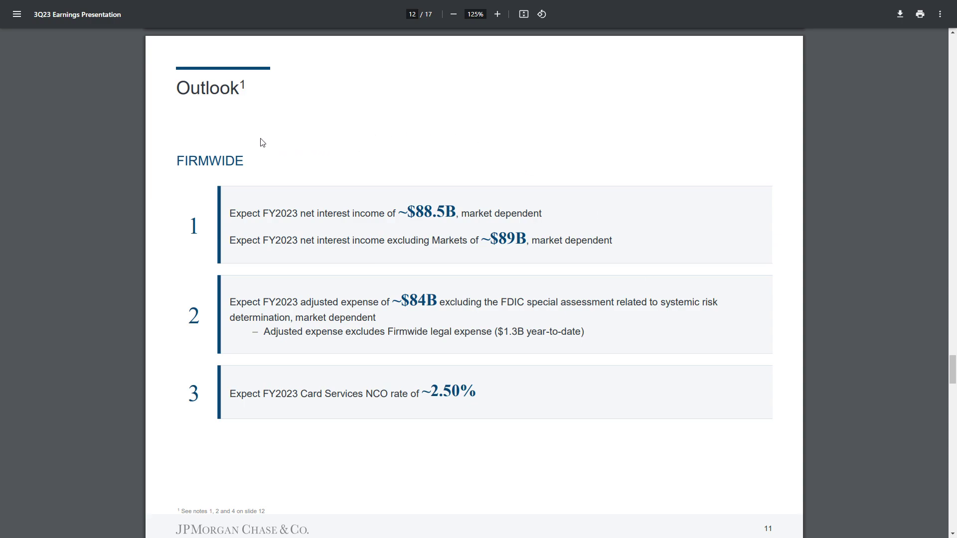
mouse_move(255, 136)
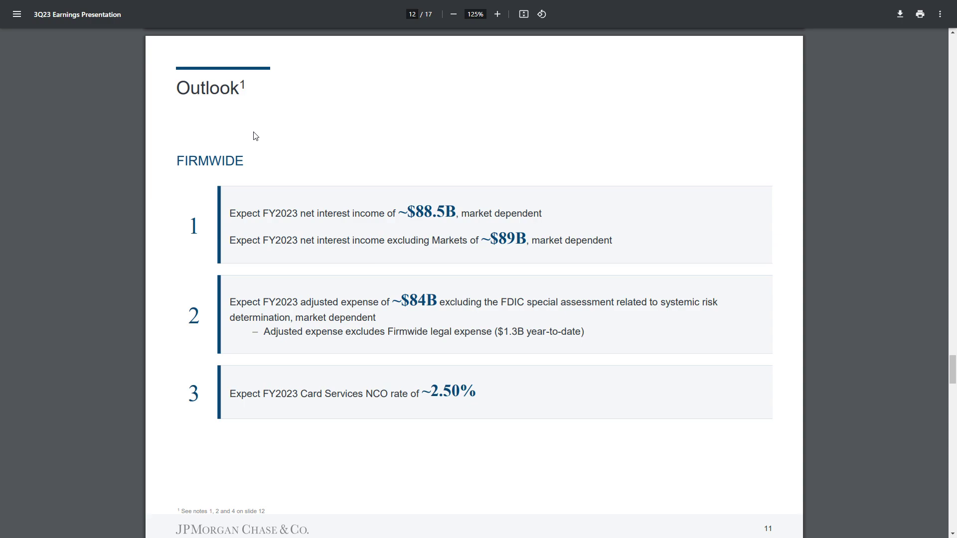
mouse_move(434, 229)
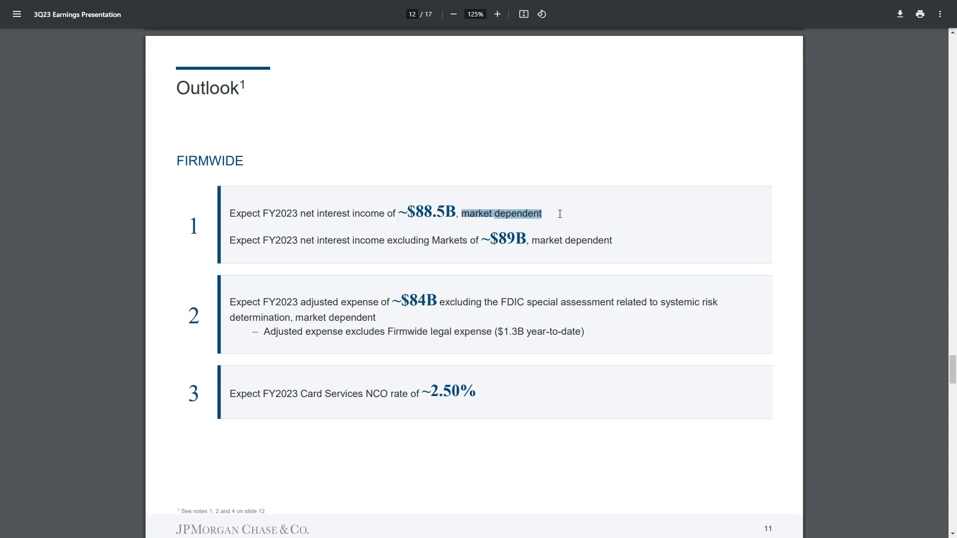
mouse_move(733, 252)
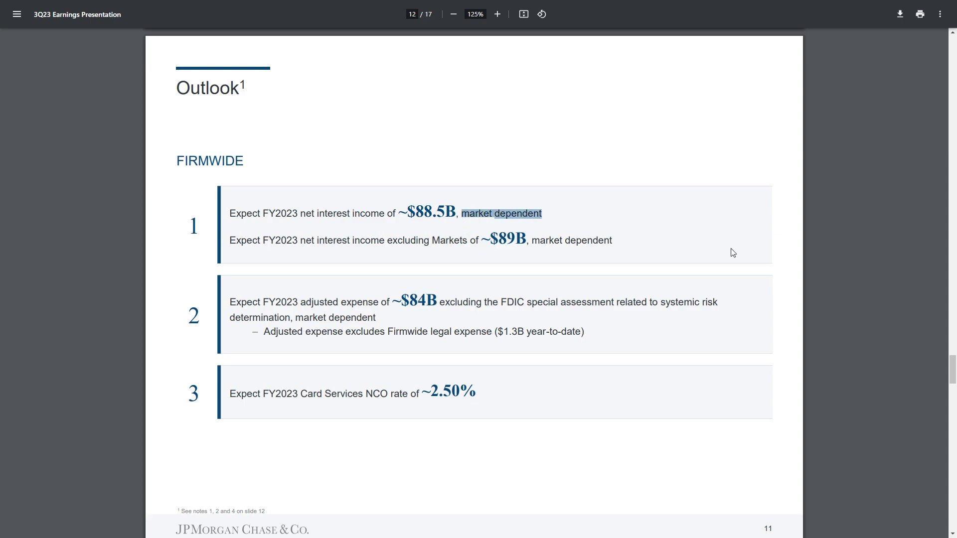
mouse_move(713, 254)
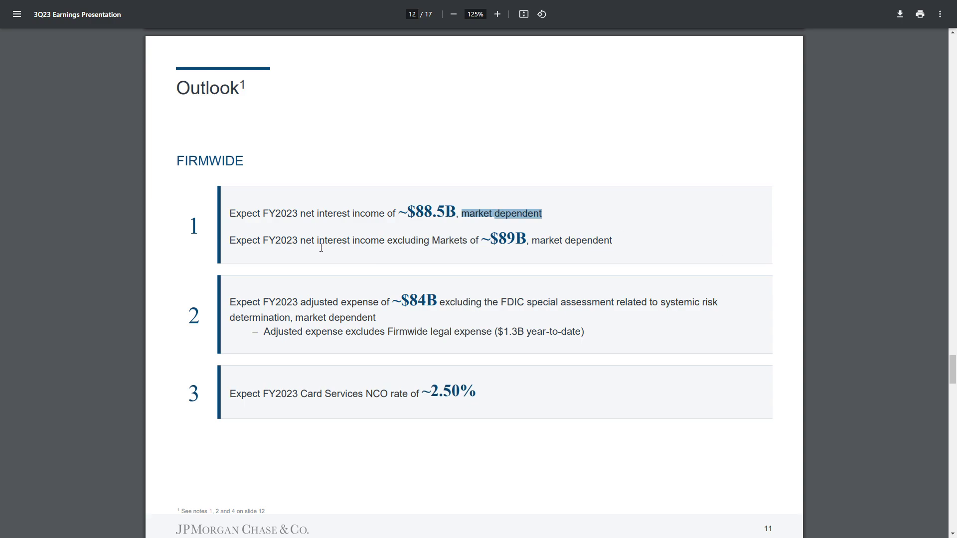
mouse_move(408, 249)
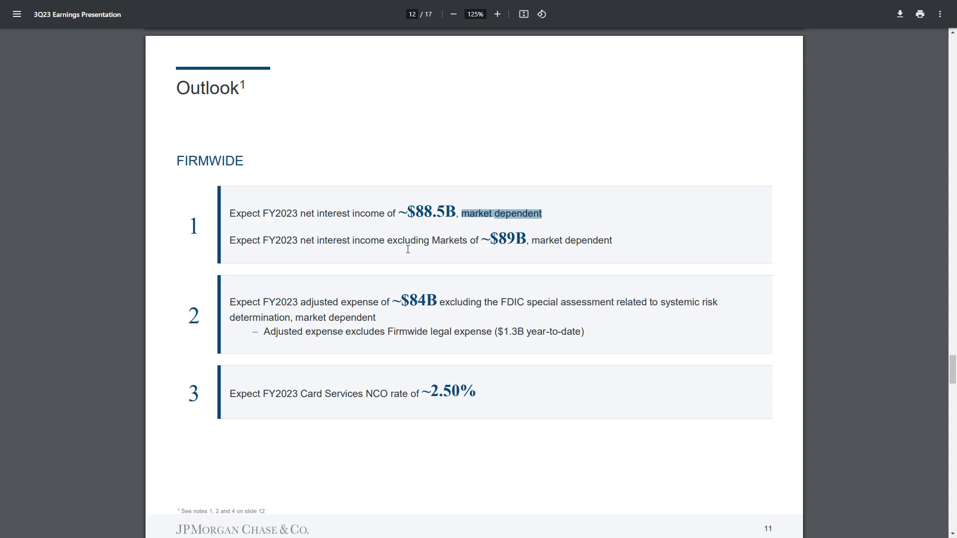
mouse_move(532, 250)
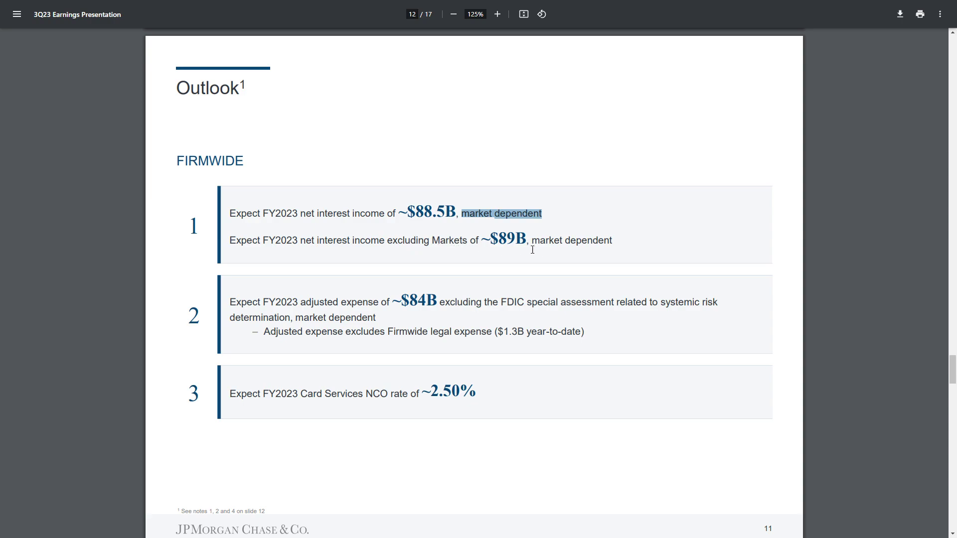
mouse_move(722, 254)
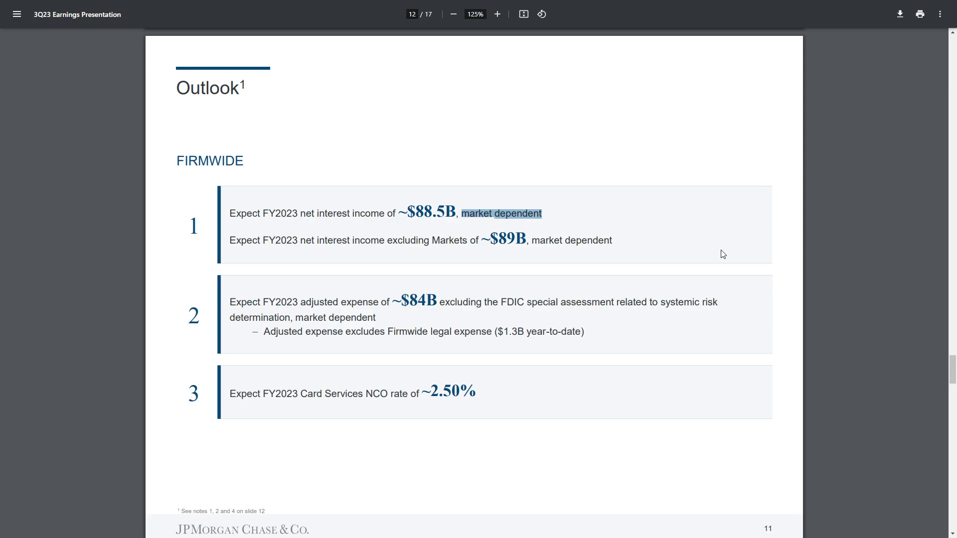
scroll(down, 3)
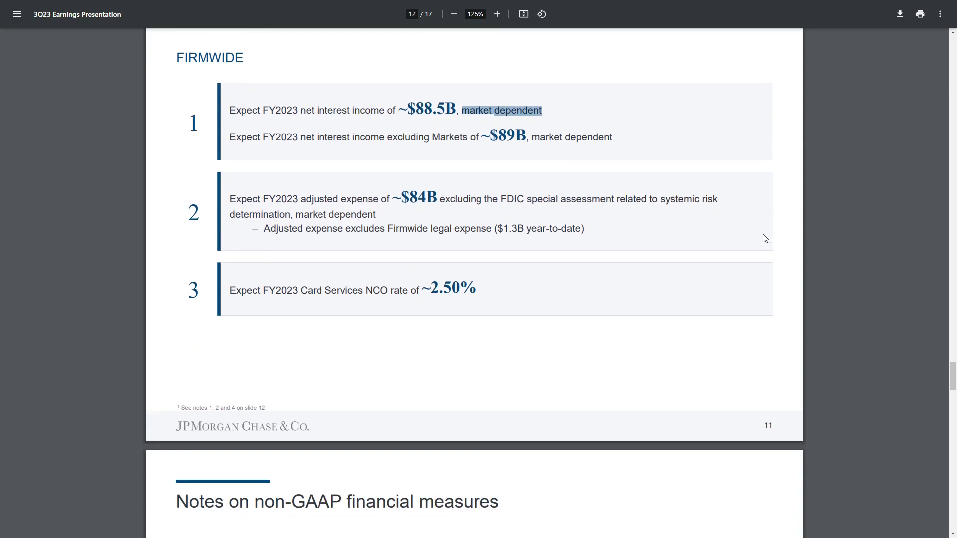
Scroll down through the notes to page 17's forward-looking statements, then back up to page 1.
scroll(down, 3)
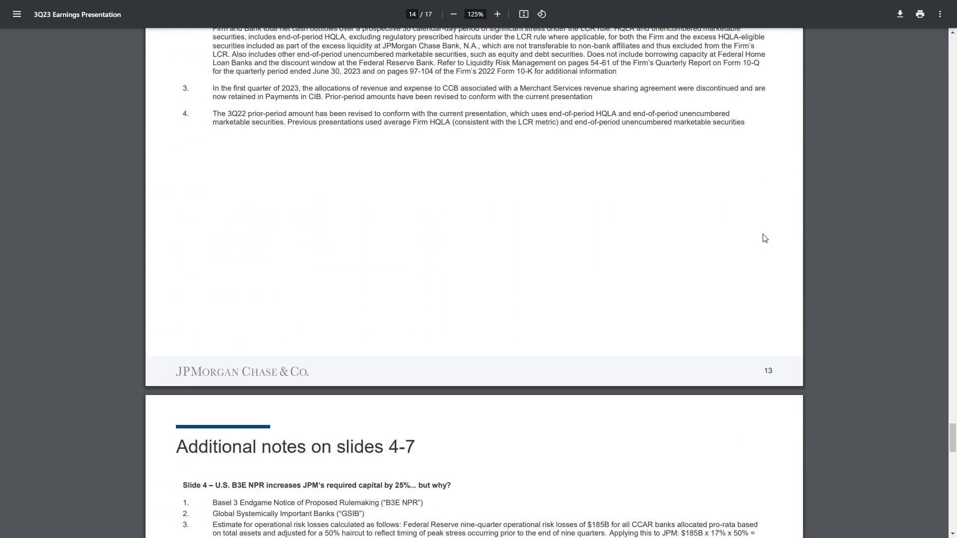
scroll(down, 3)
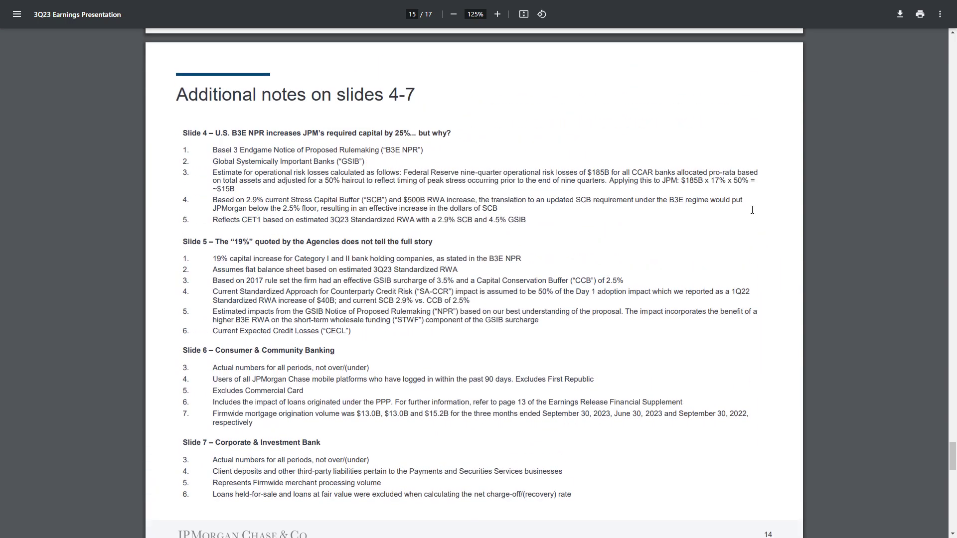
scroll(down, 3)
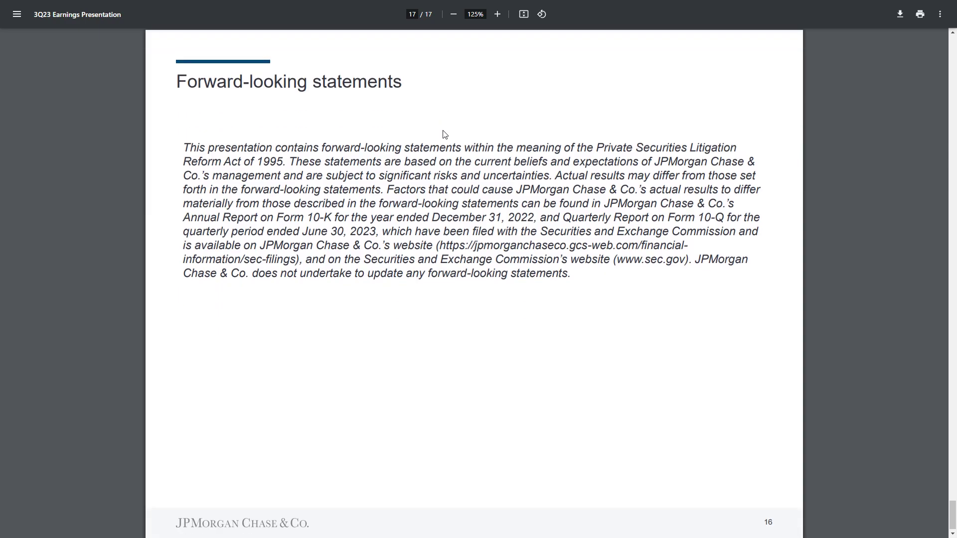
scroll(up, 3)
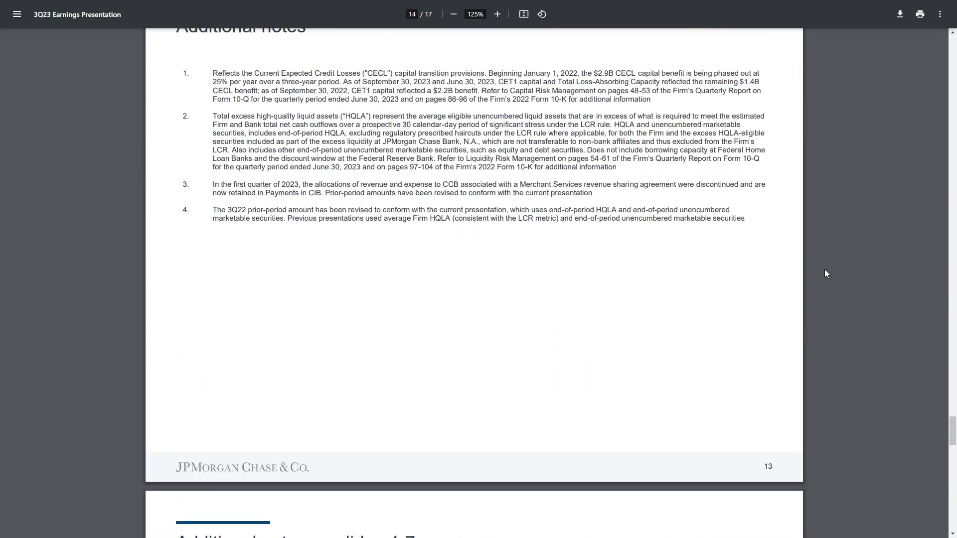
scroll(up, 3)
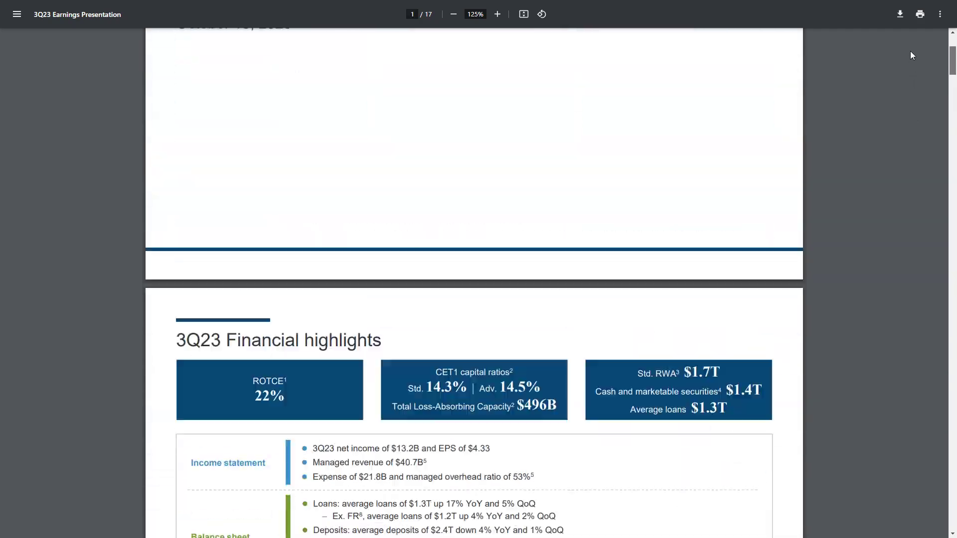
Scroll to the very top to show the October 13, 2023 title page.
scroll(up, 3)
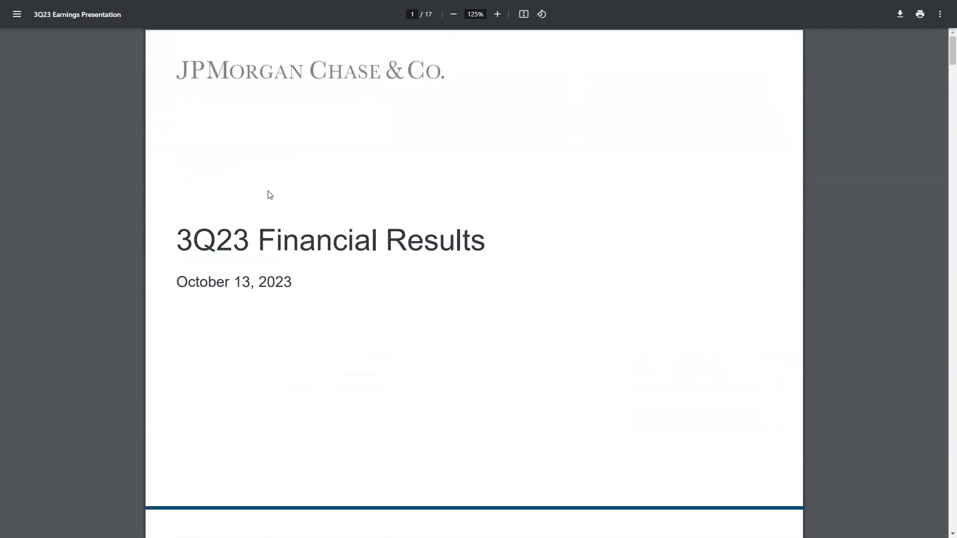
mouse_move(245, 186)
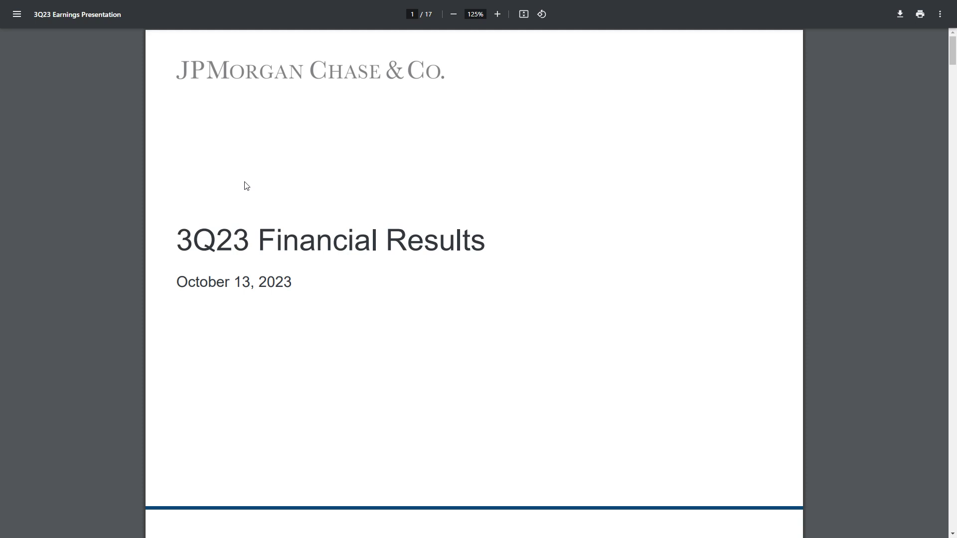
mouse_move(268, 142)
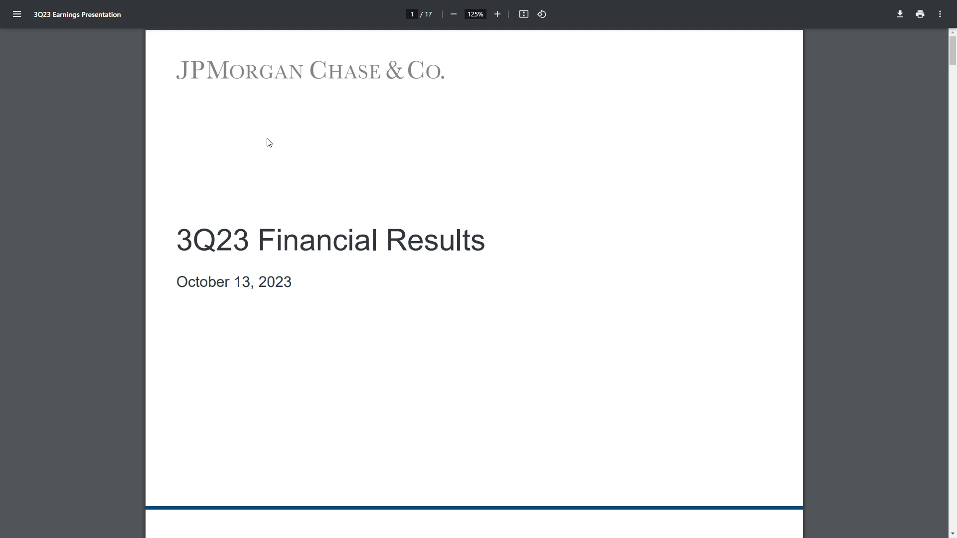
mouse_move(717, 200)
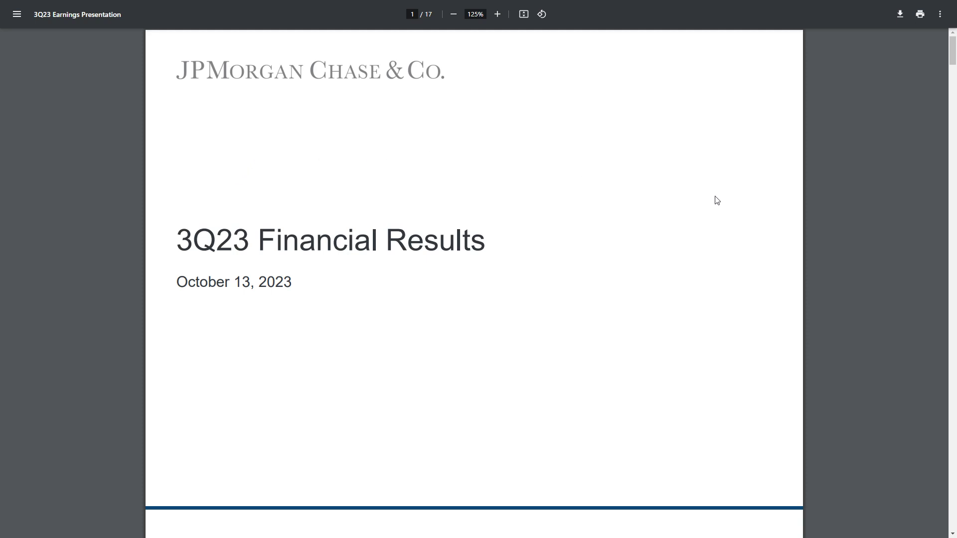
mouse_move(623, 177)
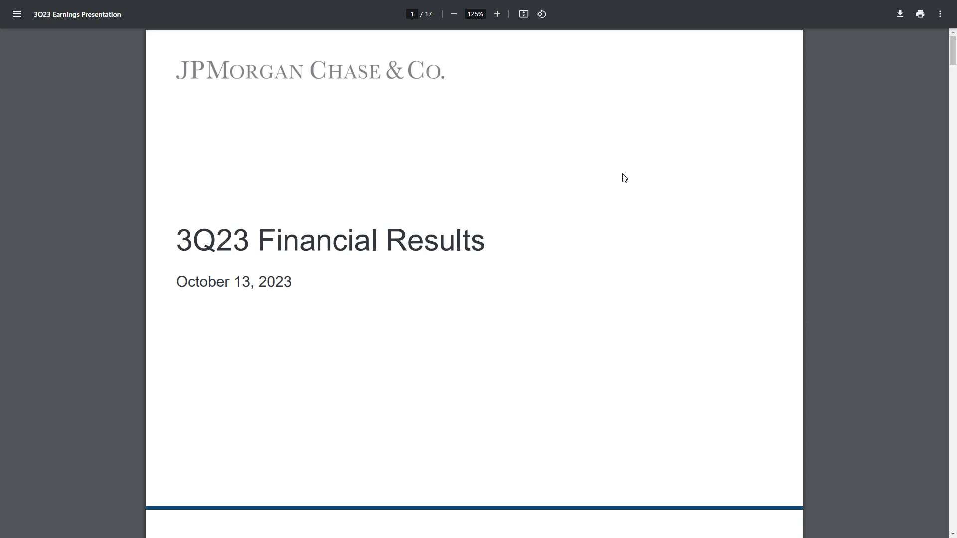
mouse_move(554, 159)
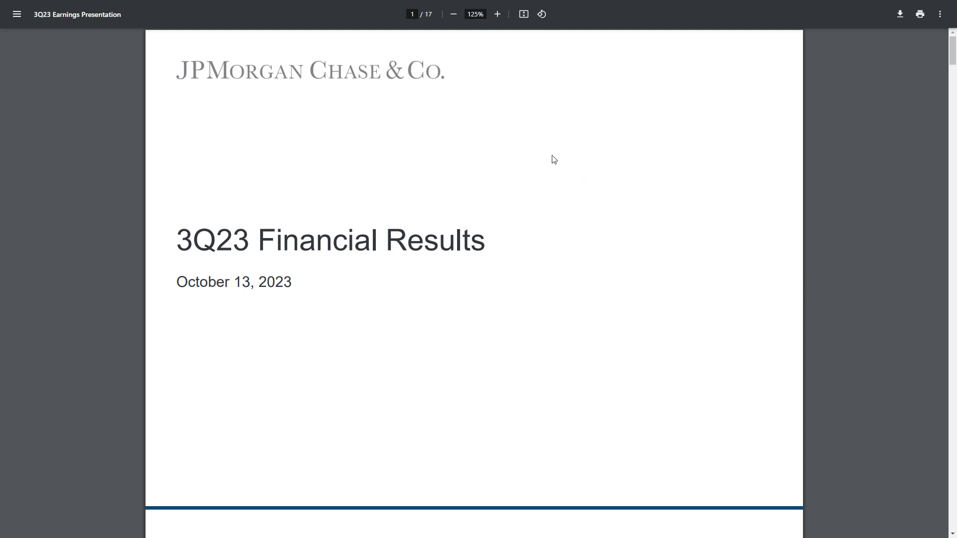
mouse_move(531, 150)
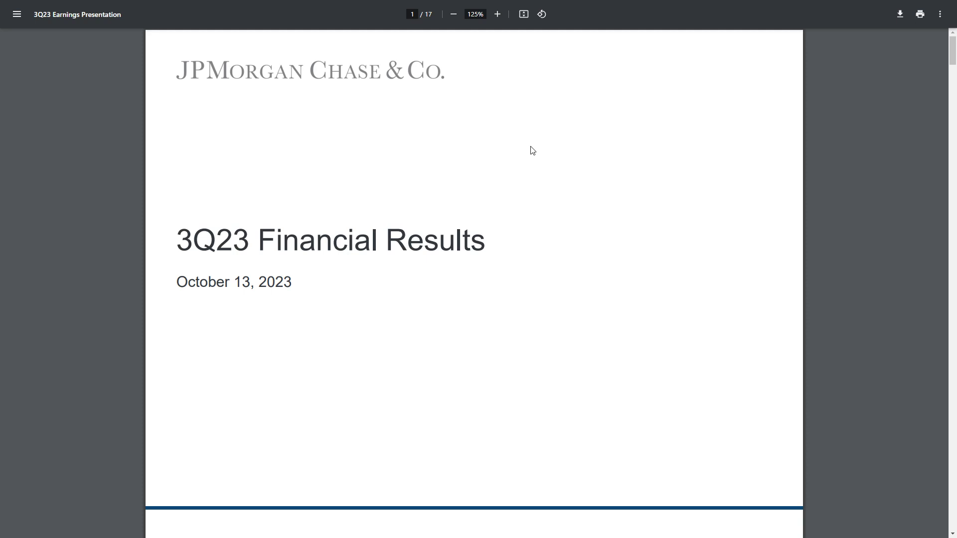
mouse_move(654, 166)
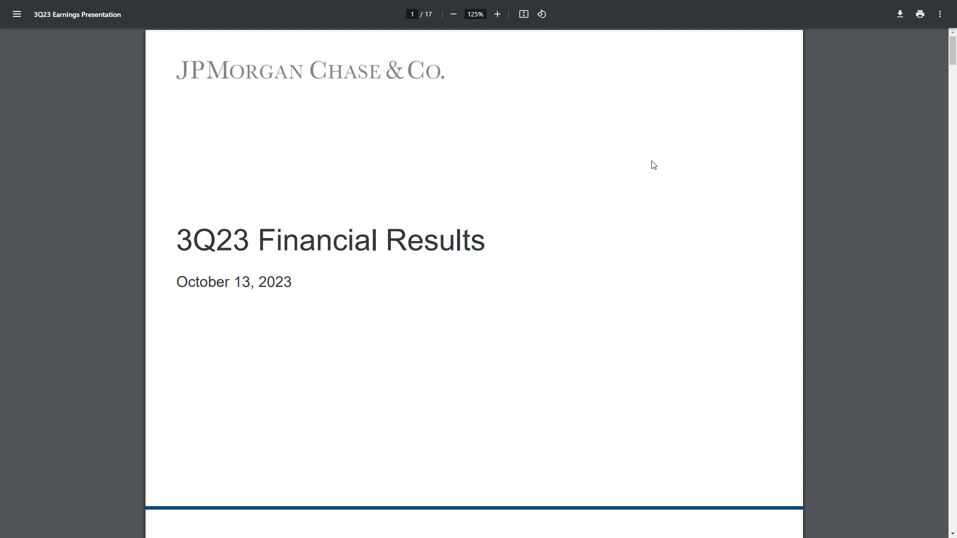
mouse_move(578, 259)
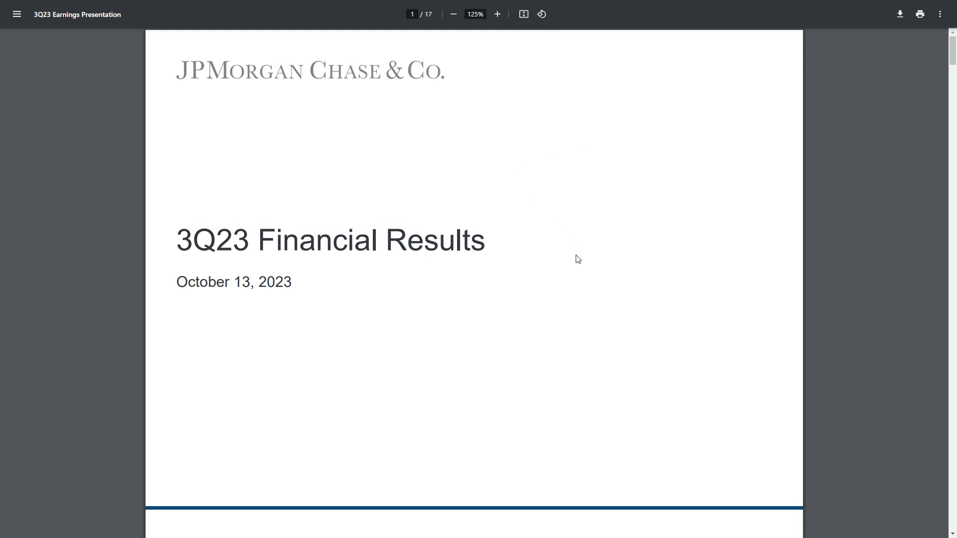